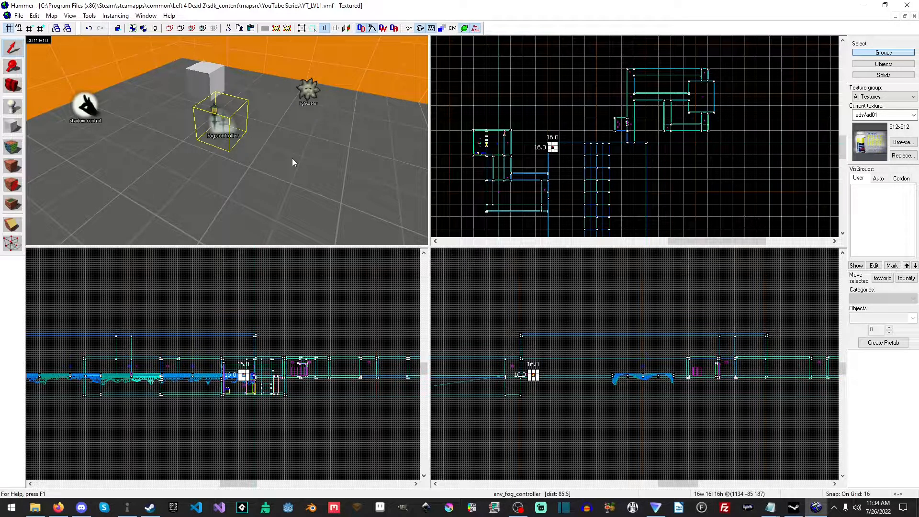
{"action": "mouse_move", "coordinate": [205, 110]}
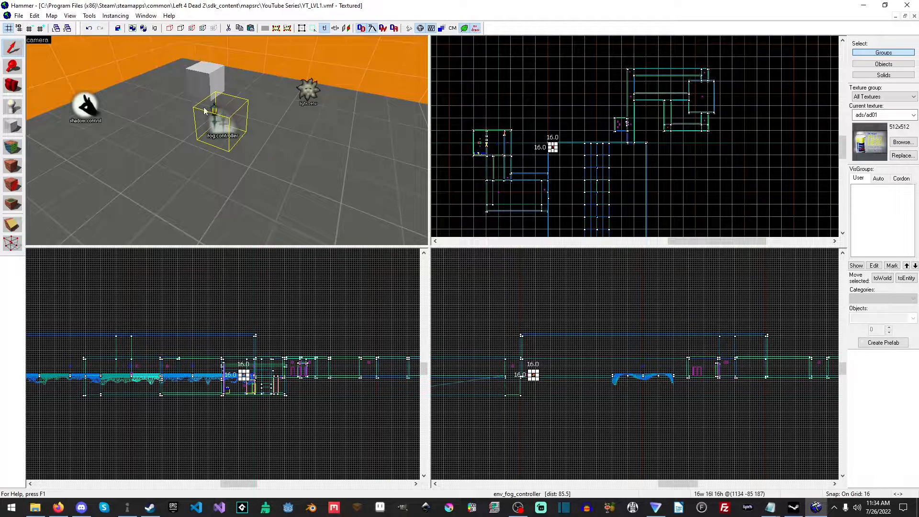
Review the env_fog_controller's Fog Enable, direction angle and secondary fog colour settings
{"action": "double_click", "coordinate": [220, 121]}
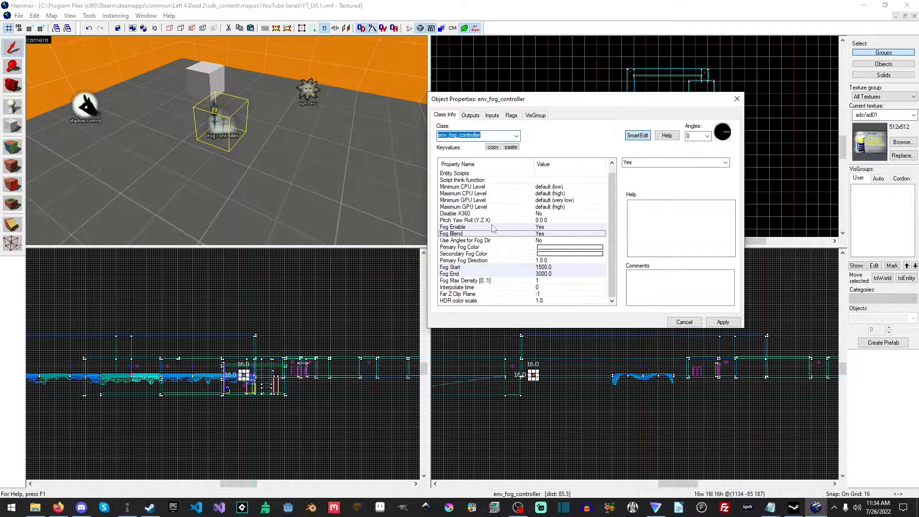
{"action": "left_click", "coordinate": [469, 227]}
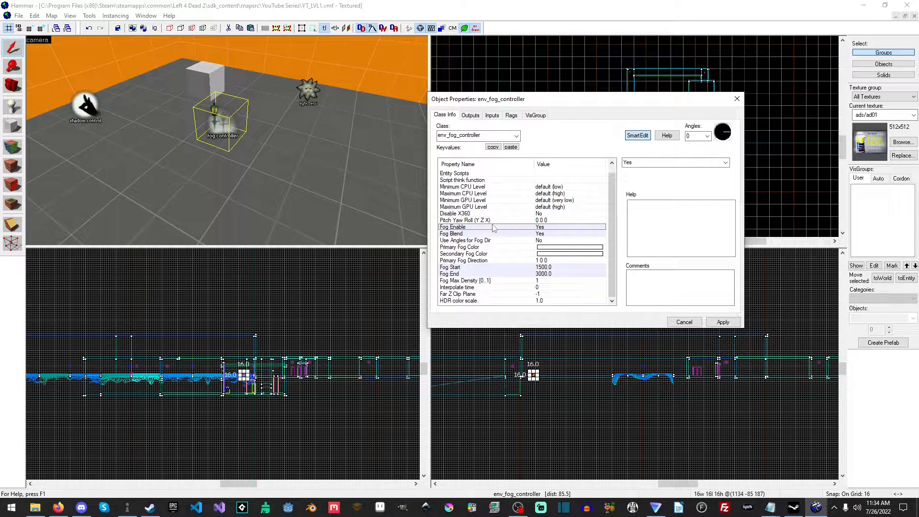
{"action": "mouse_move", "coordinate": [492, 255]}
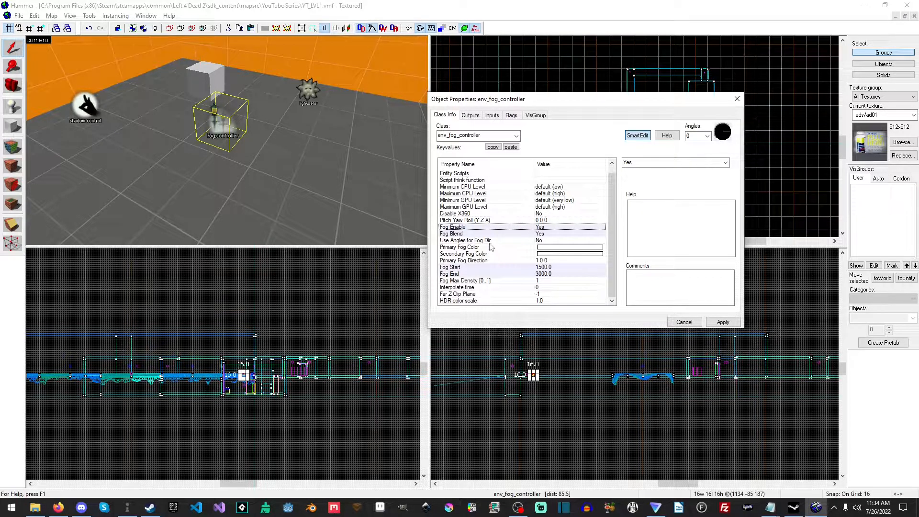
{"action": "left_click", "coordinate": [464, 240]}
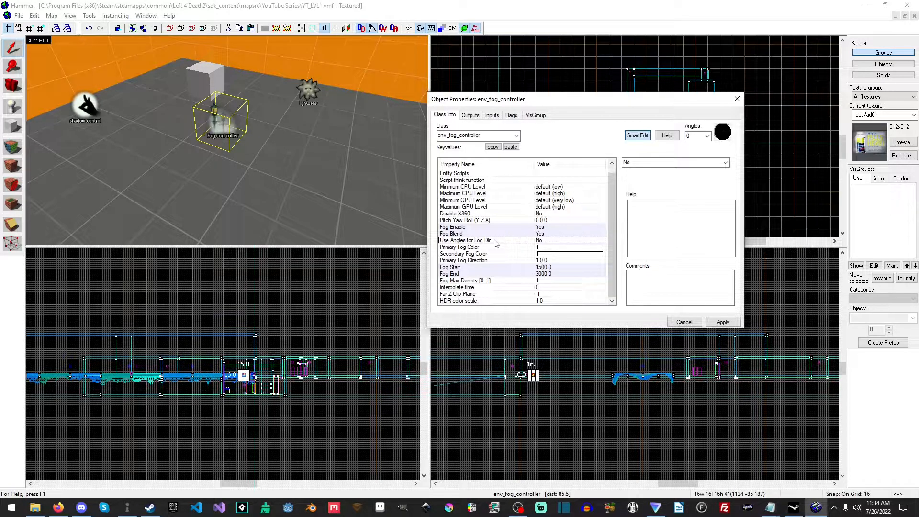
{"action": "mouse_move", "coordinate": [486, 255]}
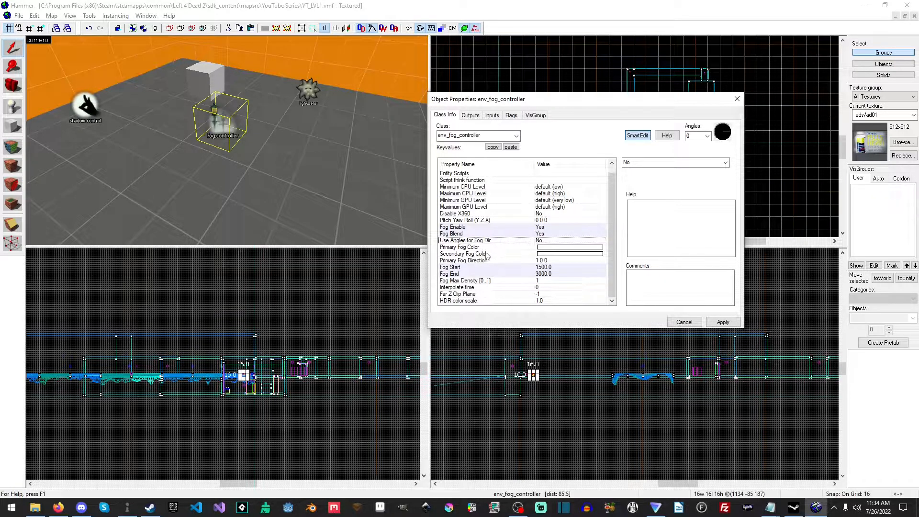
{"action": "left_click", "coordinate": [459, 247]}
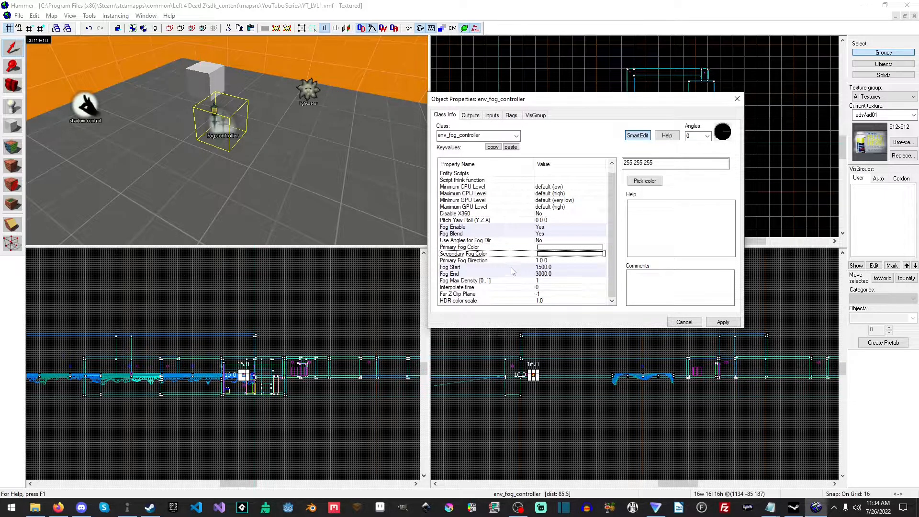
Review its primary fog direction, fog start 1500, max density 1 and far Z clip plane
{"action": "left_click", "coordinate": [463, 260]}
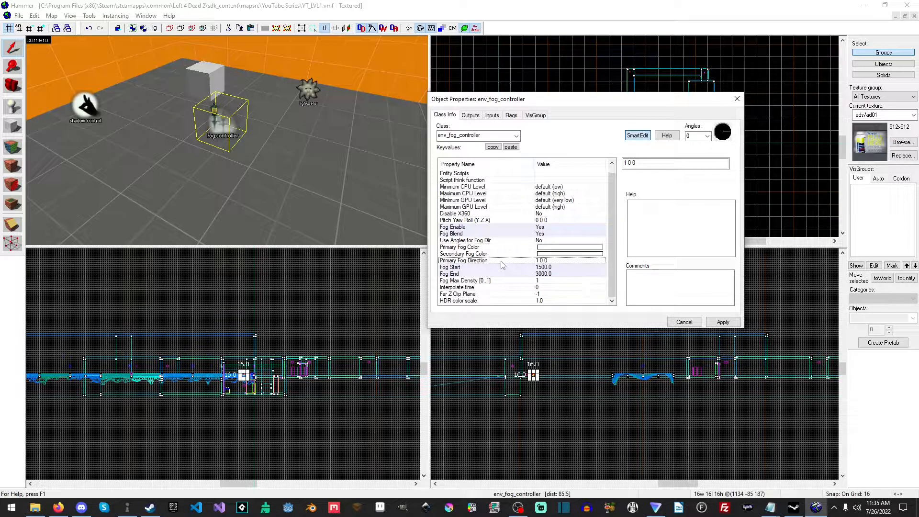
{"action": "left_click", "coordinate": [463, 266]}
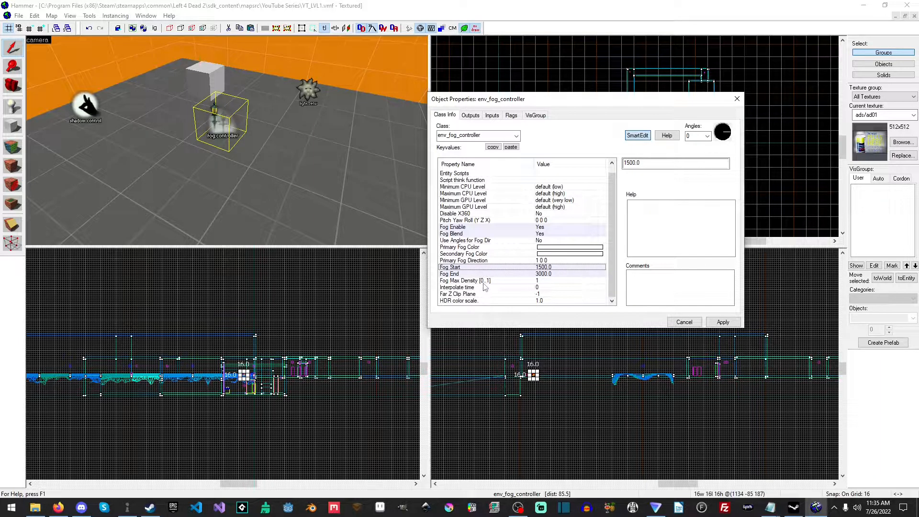
{"action": "left_click", "coordinate": [464, 279]}
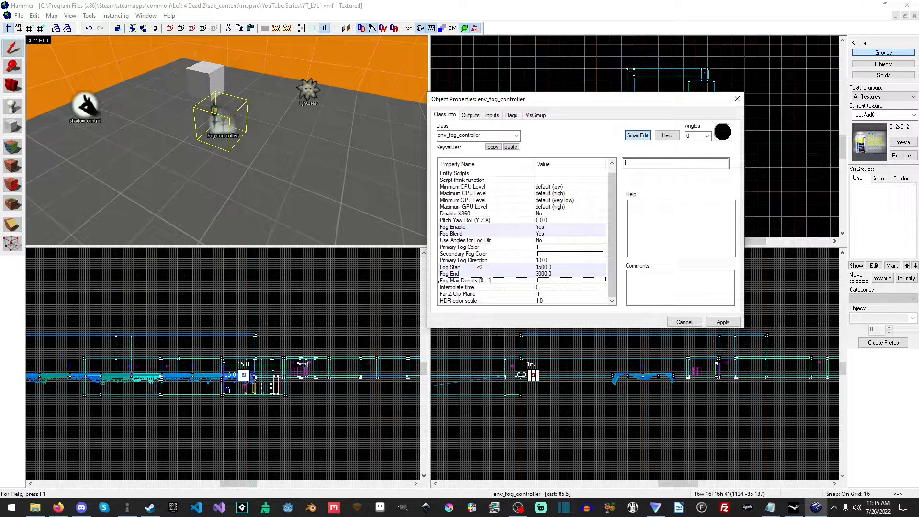
{"action": "left_click", "coordinate": [456, 293]}
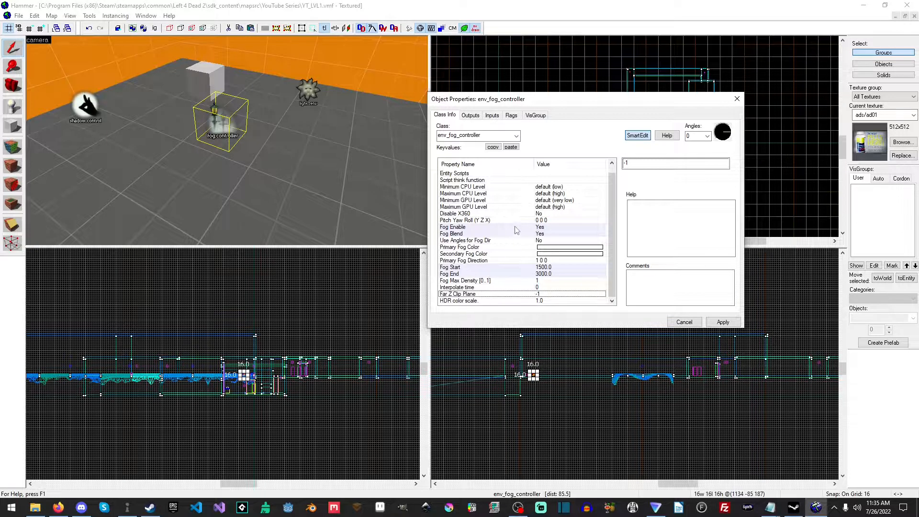
Duplicate the fog controller, check the copy's fog colour and set the original's Fog Enable to No
{"action": "left_click", "coordinate": [683, 321]}
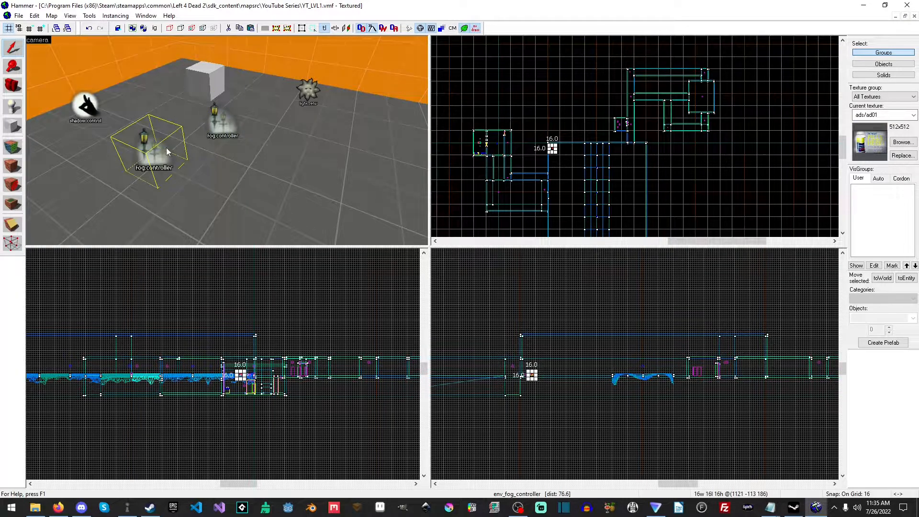
{"action": "double_click", "coordinate": [152, 146]}
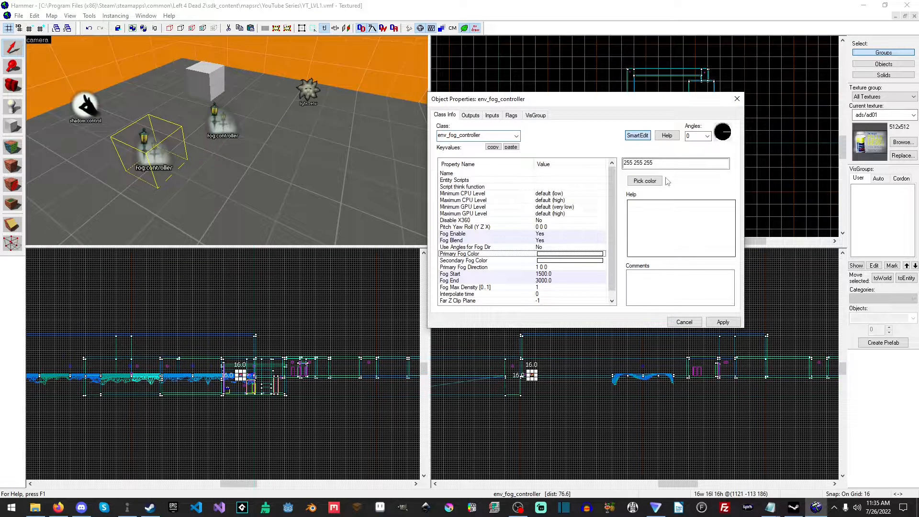
{"action": "left_click", "coordinate": [449, 273]}
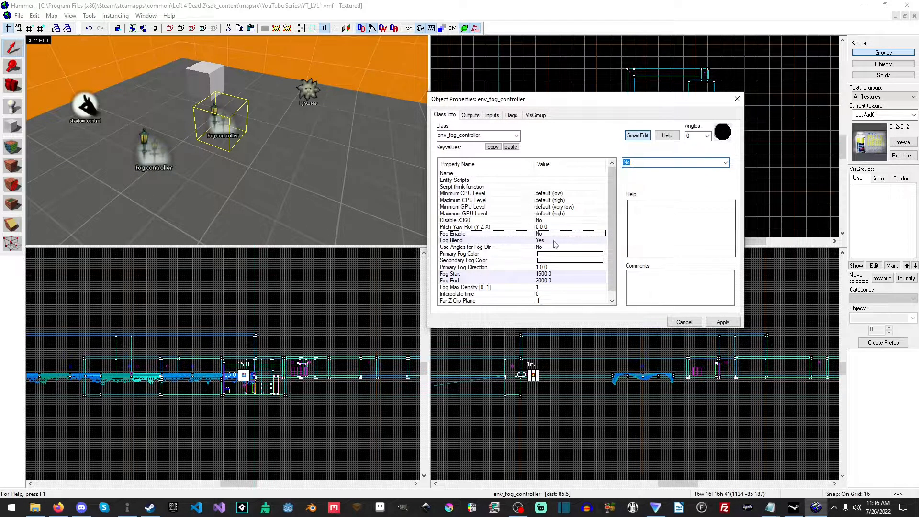
{"action": "left_click", "coordinate": [462, 240]}
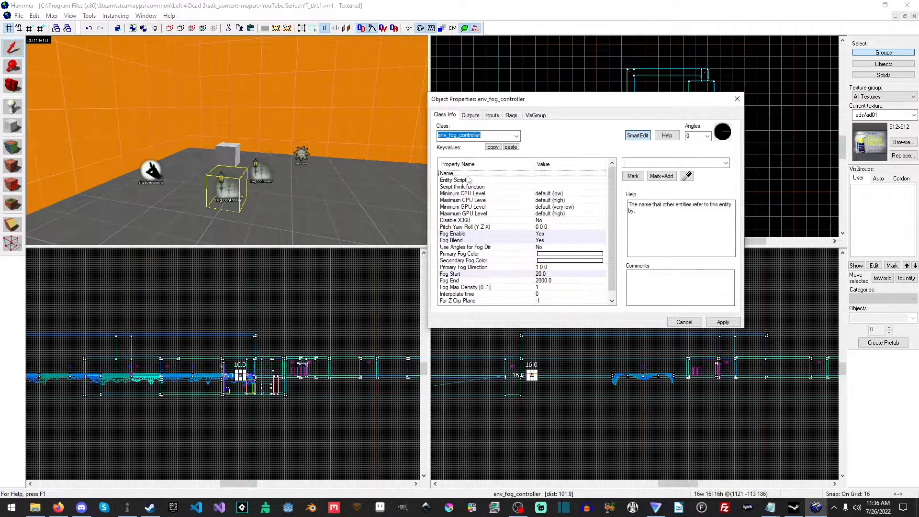
Set the second controller's Name to OutDoorFog1 and apply it
{"action": "left_click", "coordinate": [475, 172]}
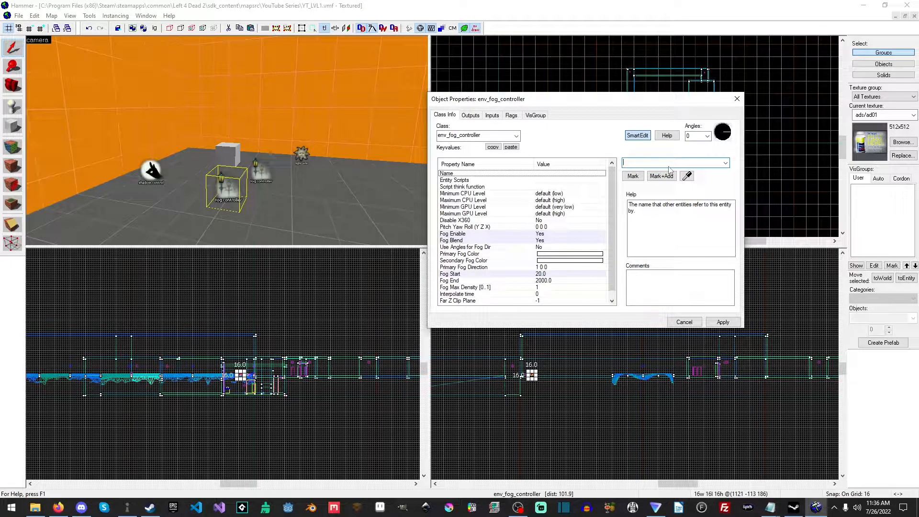
{"action": "type", "text": "OutDoorFog1"}
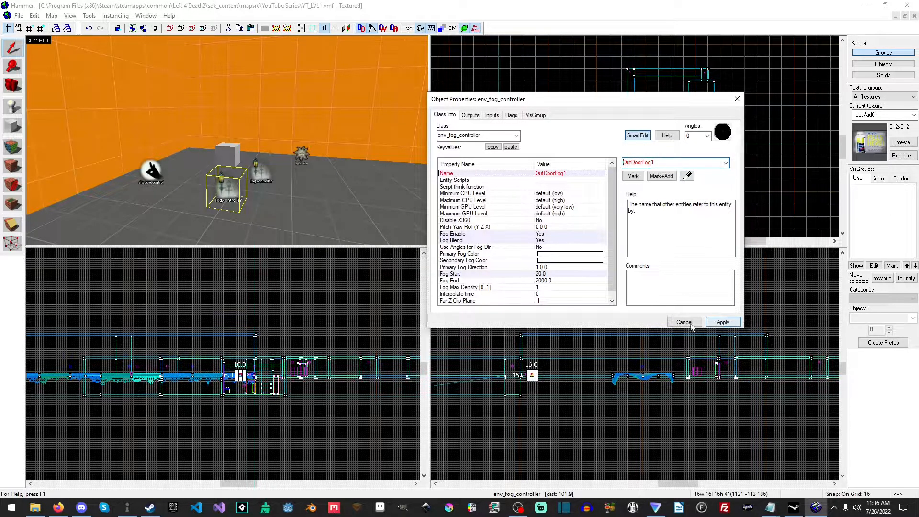
{"action": "left_click", "coordinate": [683, 321]}
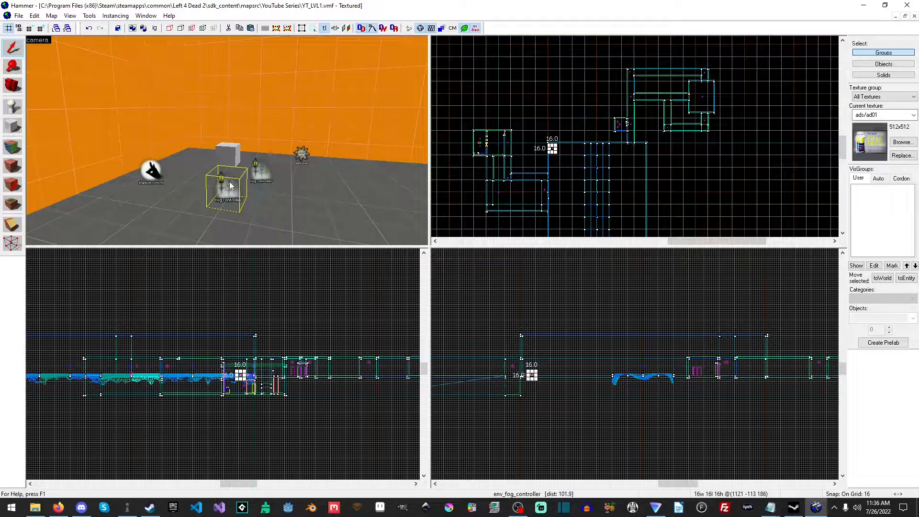
With the Block tool, browse textures filtered by 'tools' and choose tools/fogvolume
{"action": "left_click", "coordinate": [12, 125]}
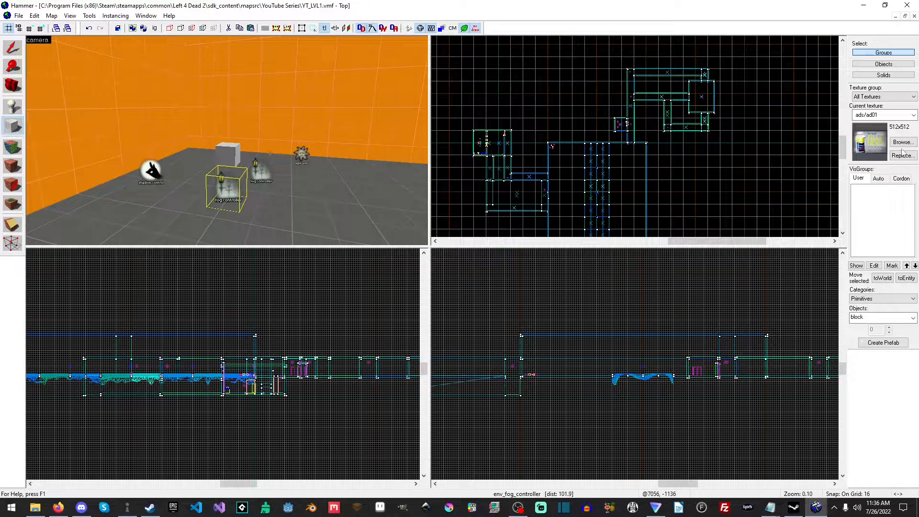
{"action": "left_click", "coordinate": [903, 142]}
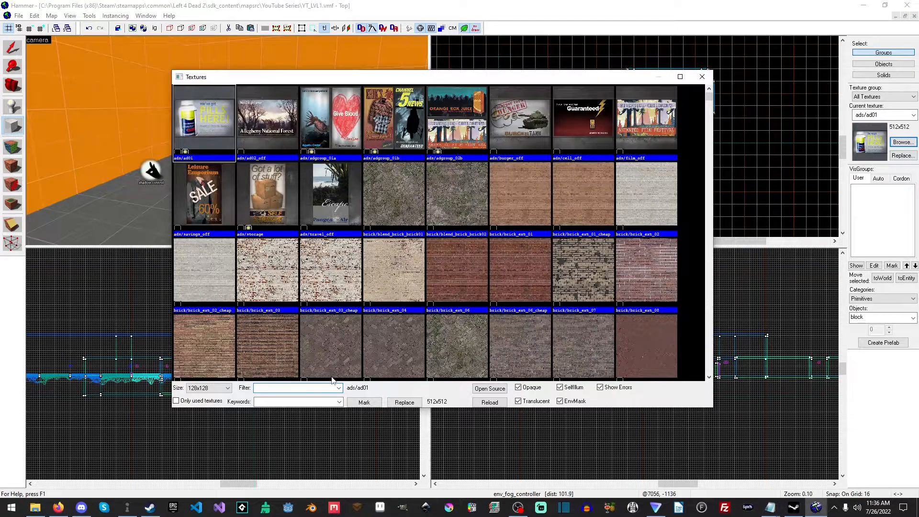
{"action": "type", "text": "tools"}
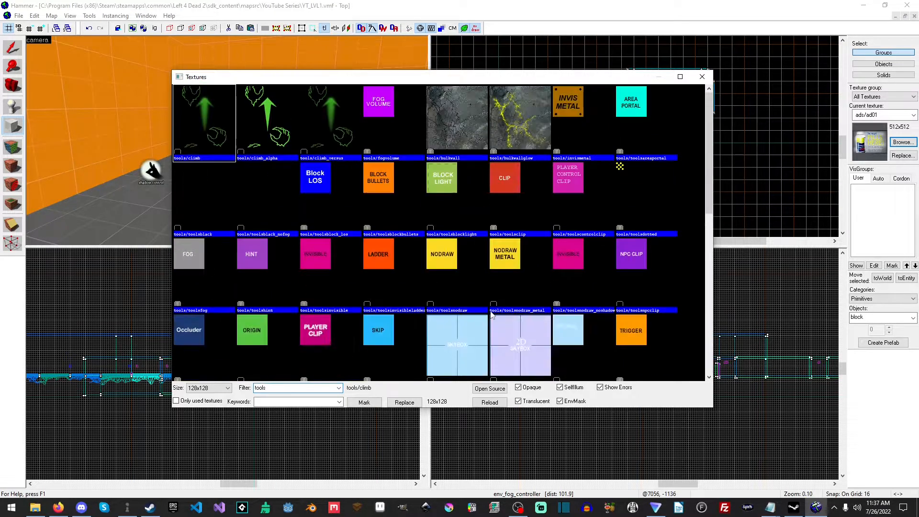
{"action": "left_click", "coordinate": [378, 109]}
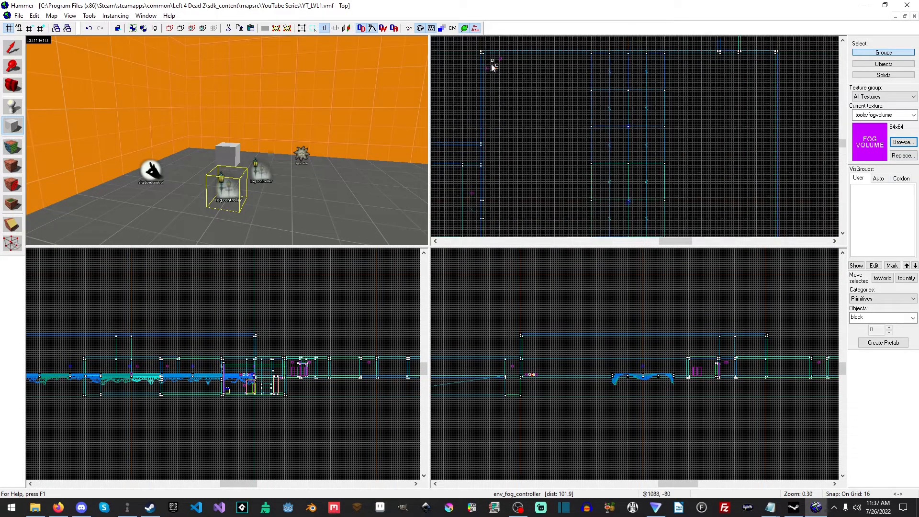
{"action": "scroll", "scroll_direction": "up", "scroll_amount": 3}
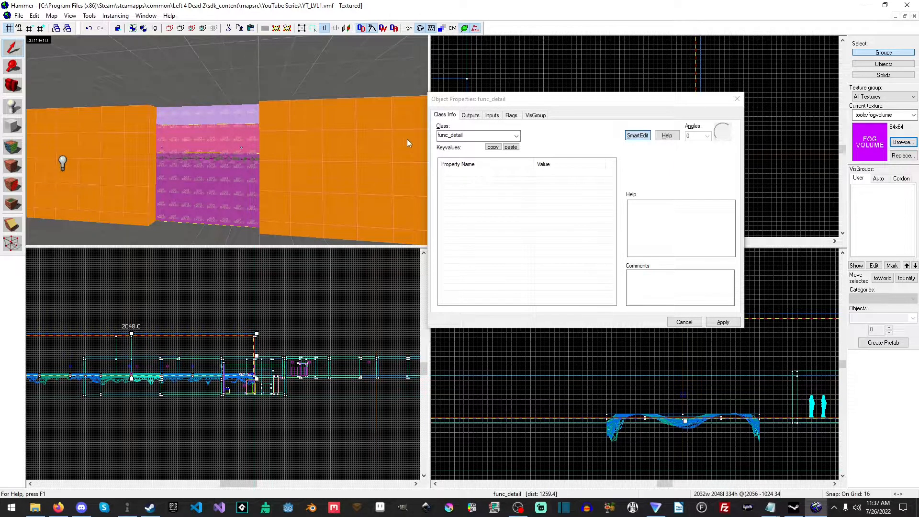
Turn the fog brush into a fog_volume entity and check its start-disabled setting
{"action": "left_click", "coordinate": [515, 136]}
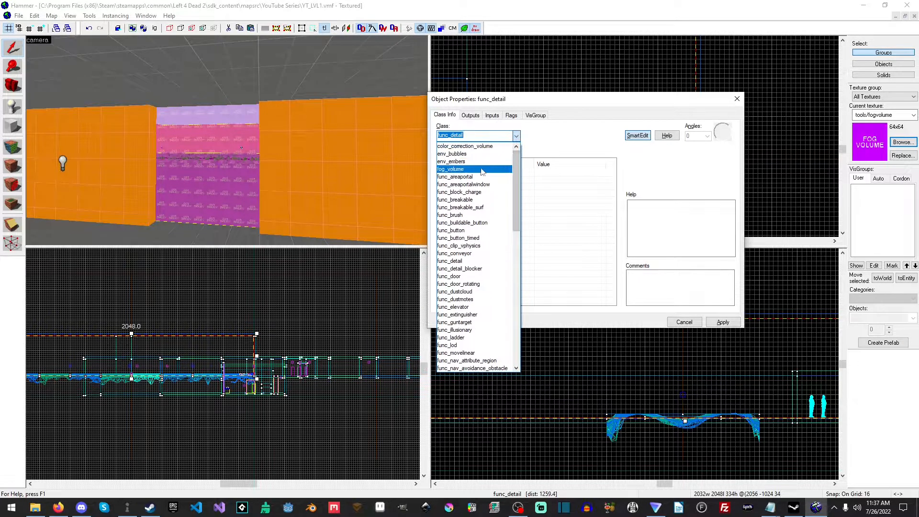
{"action": "left_click", "coordinate": [451, 169]}
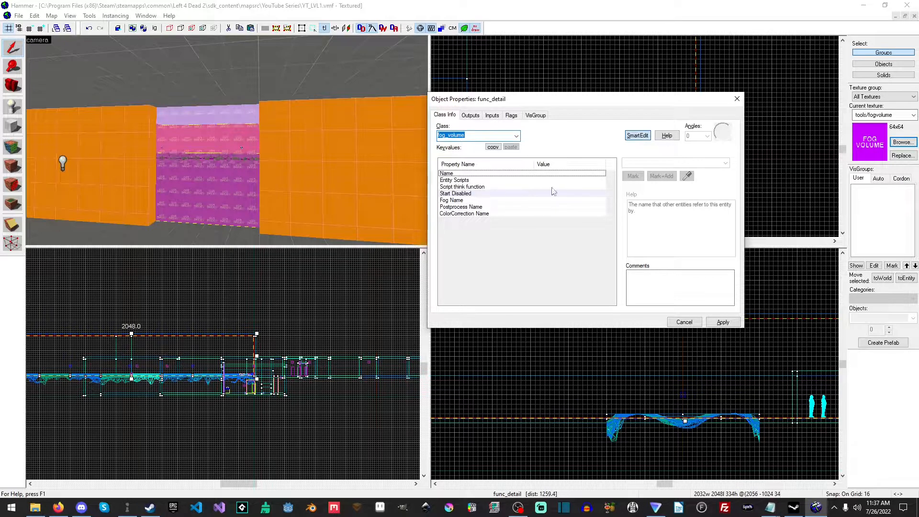
{"action": "left_click", "coordinate": [454, 193]}
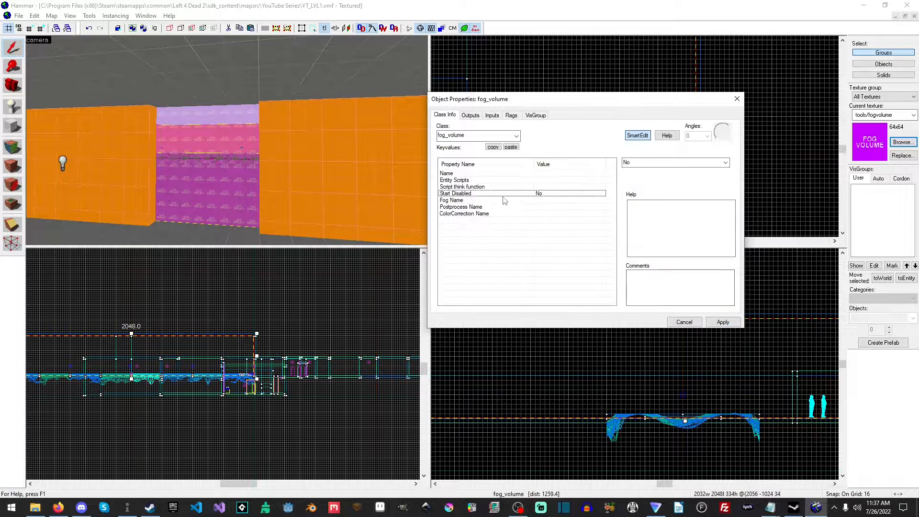
Set the fog volume's Fog Name to OutDoorFog1 and close its properties
{"action": "left_click", "coordinate": [451, 200]}
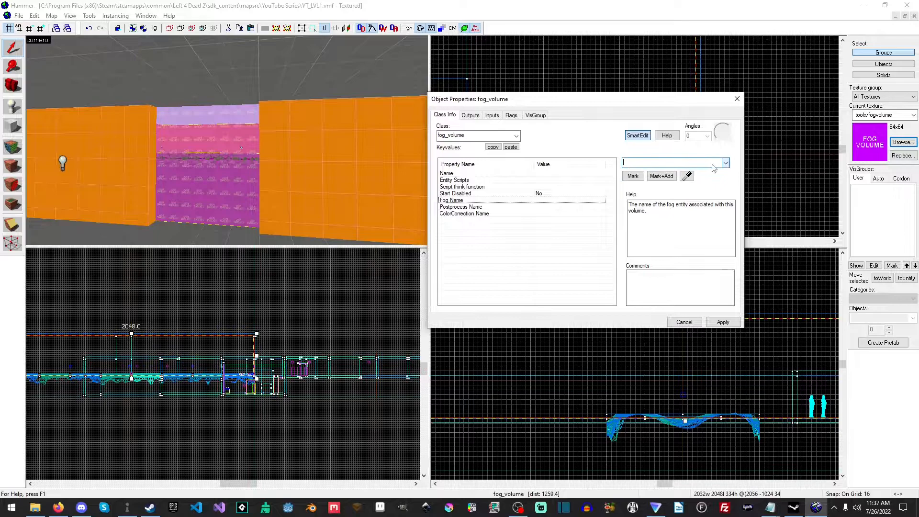
{"action": "type", "text": "Ou"}
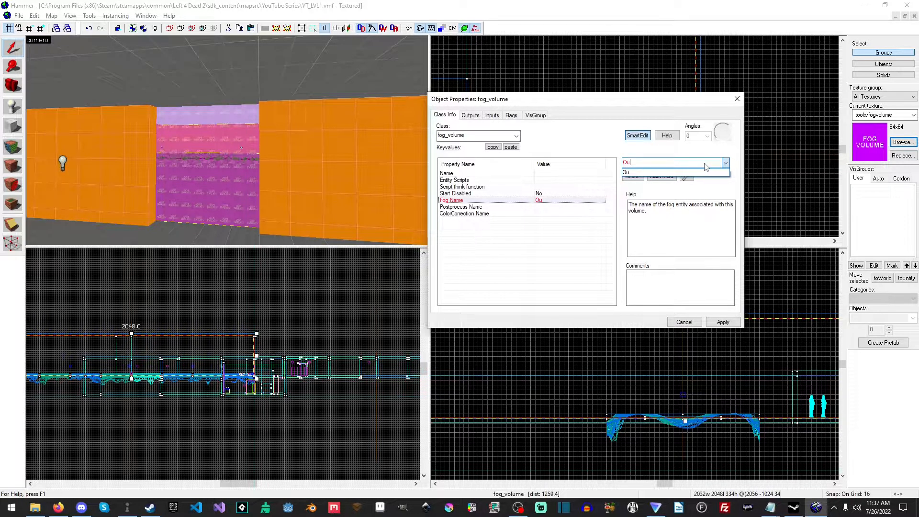
{"action": "type", "text": "tDoorFog1"}
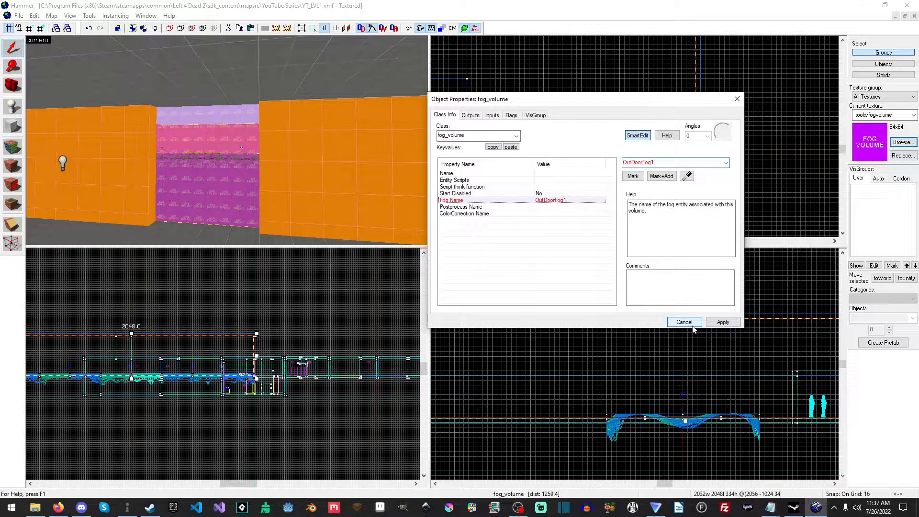
{"action": "left_click", "coordinate": [683, 321]}
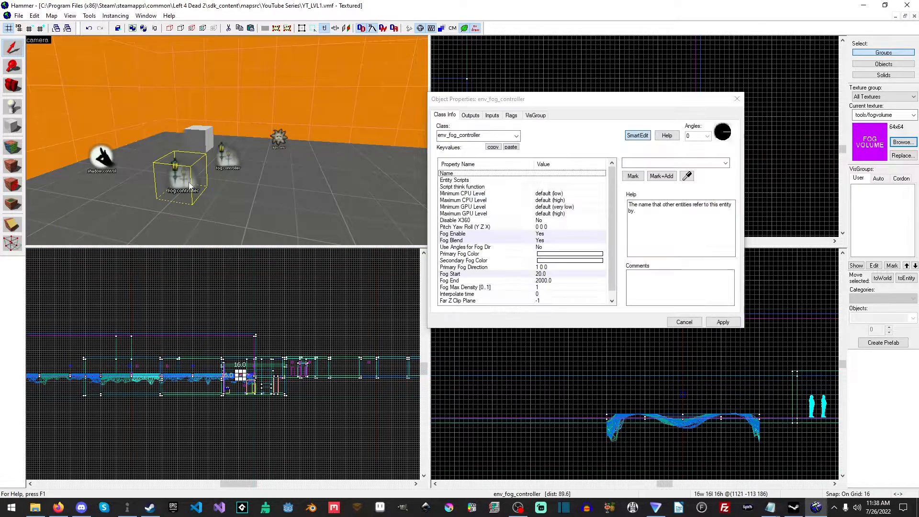
Set the fog controller's Name to OutDoorFog1, apply it and close the properties
{"action": "left_click", "coordinate": [227, 155]}
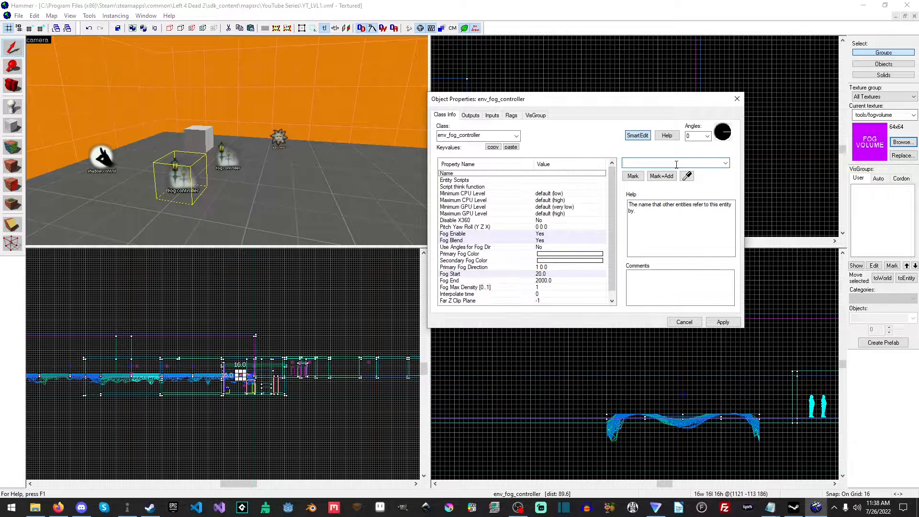
{"action": "type", "text": "OutDoorFog1"}
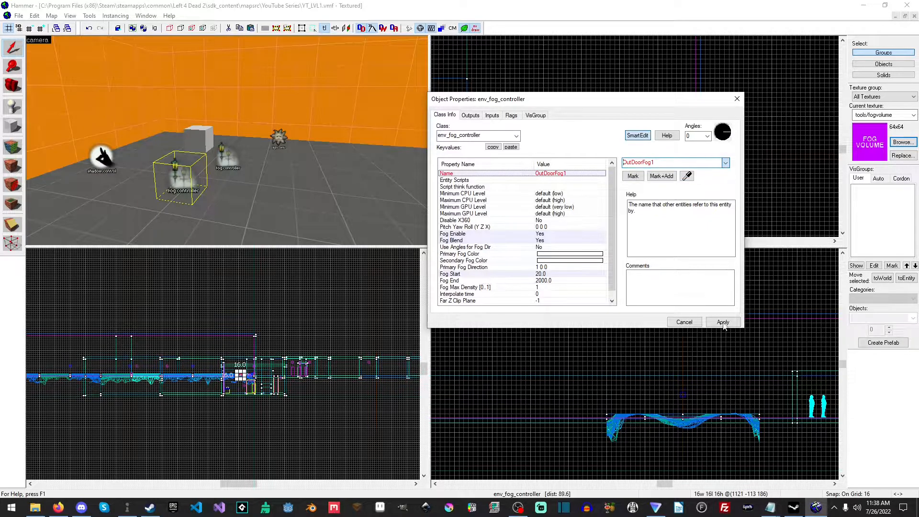
{"action": "left_click", "coordinate": [722, 321]}
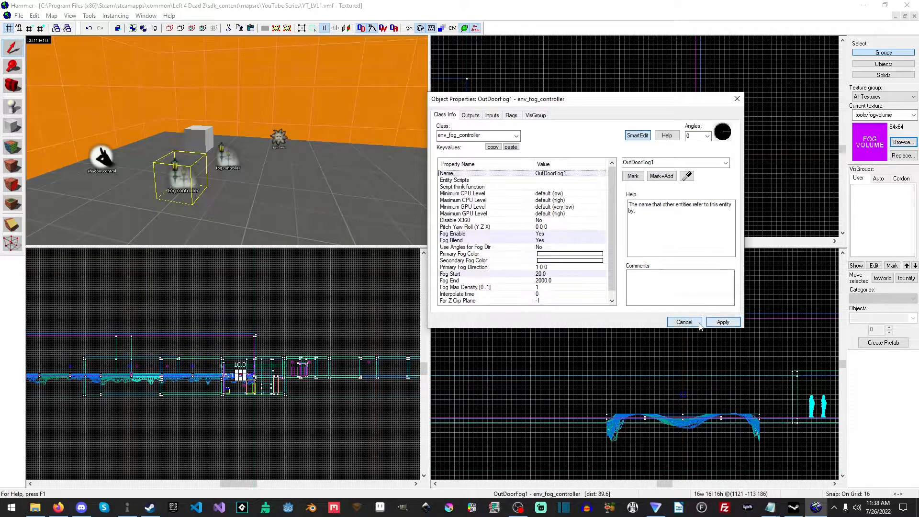
{"action": "left_click", "coordinate": [683, 322]}
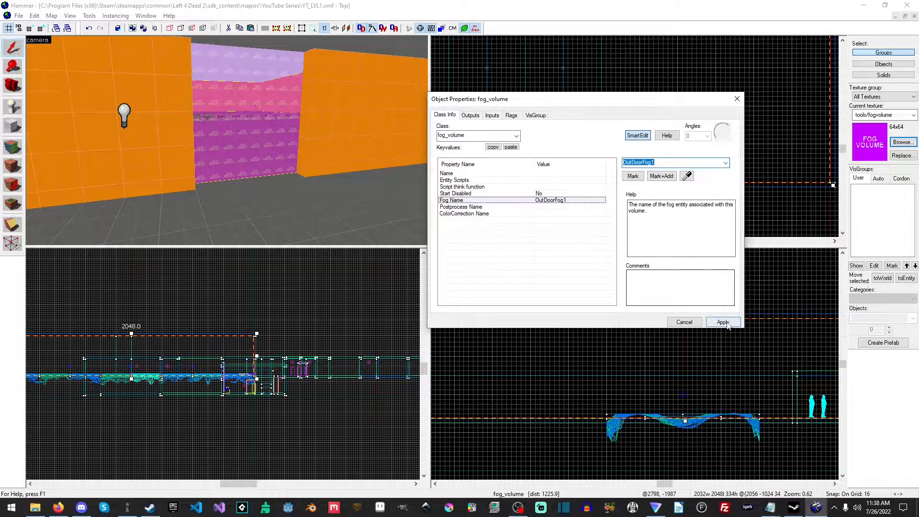
Set the controller's primary and secondary fog colours to dark grey 79 79 79
{"action": "left_click", "coordinate": [18, 15]}
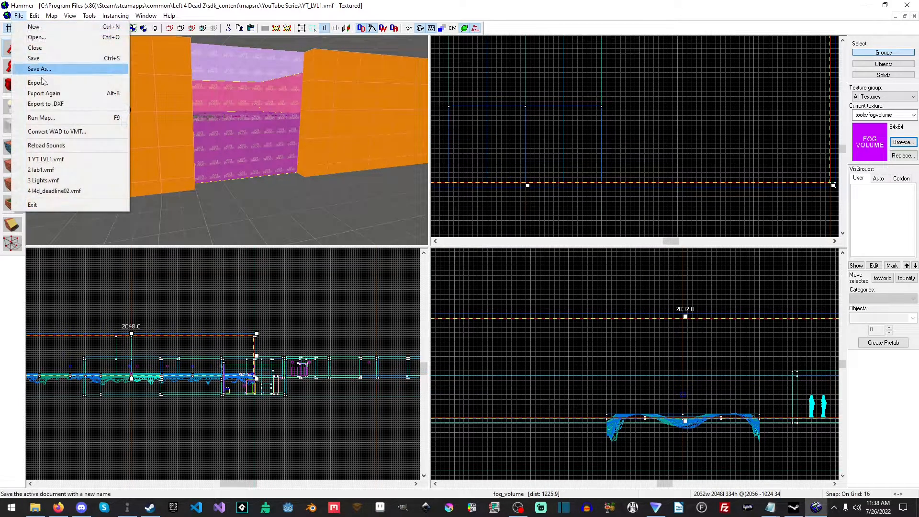
{"action": "left_click", "coordinate": [40, 117]}
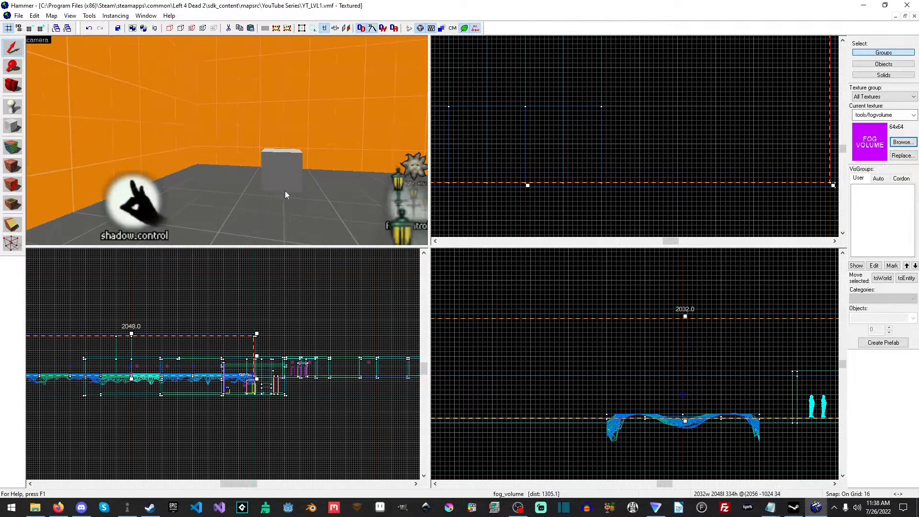
{"action": "double_click", "coordinate": [252, 135]}
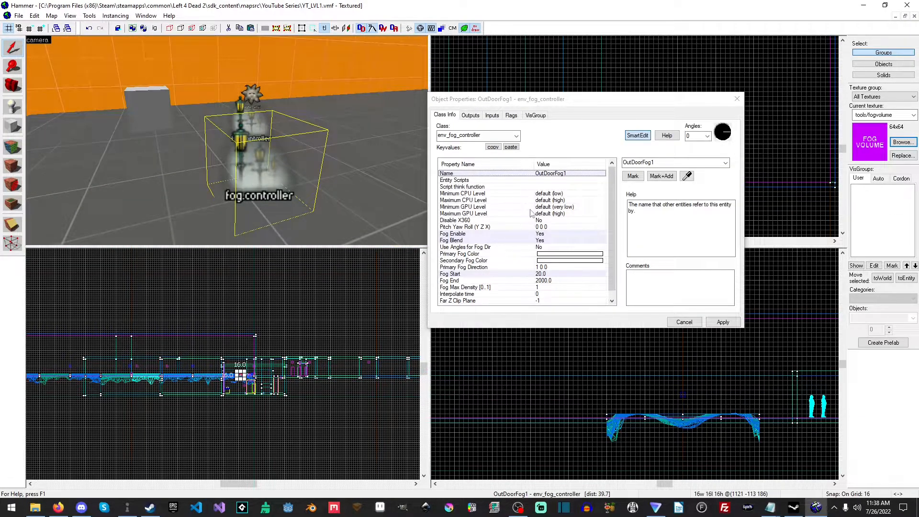
{"action": "left_click", "coordinate": [568, 254]}
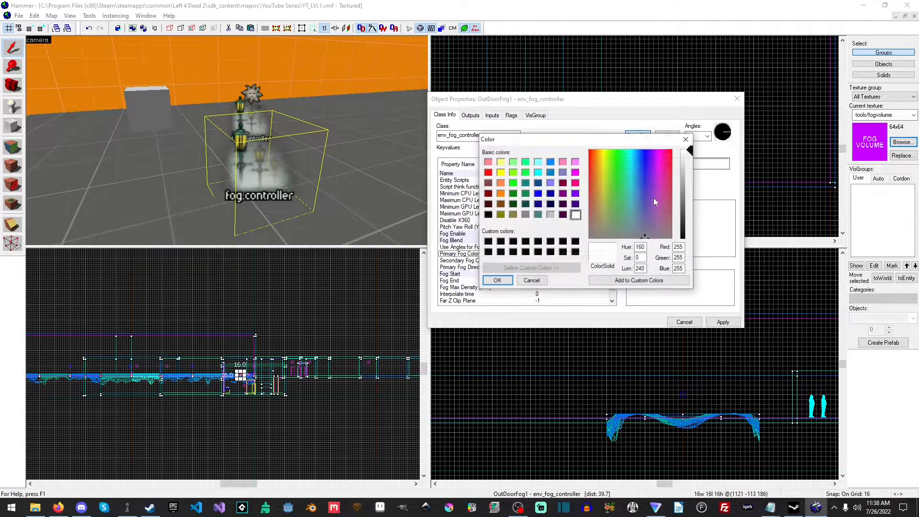
{"action": "left_click", "coordinate": [497, 279]}
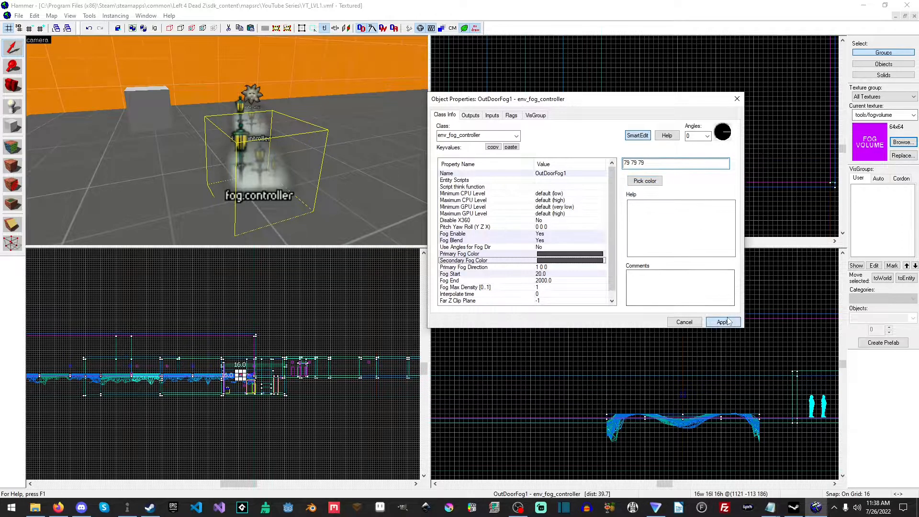
Apply the grey fog colours and bring up Run Map from the File menu
{"action": "left_click", "coordinate": [18, 15]}
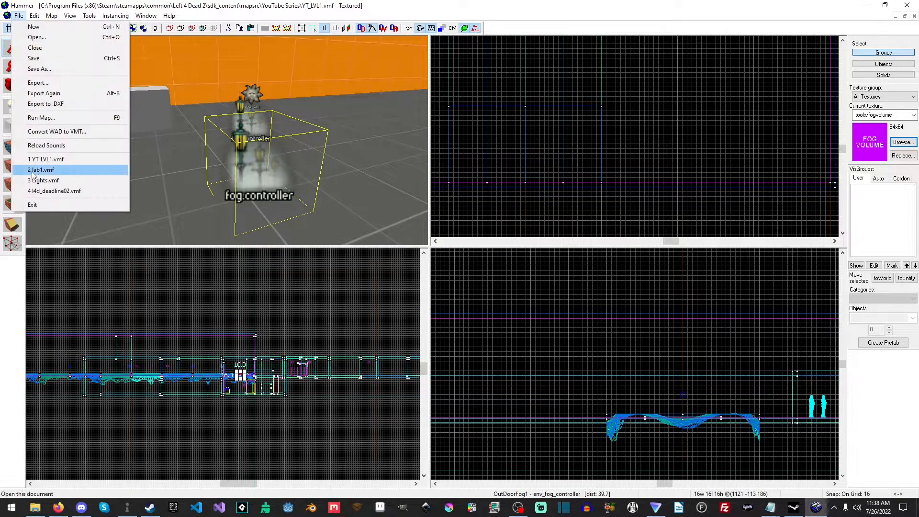
{"action": "left_click", "coordinate": [41, 117]}
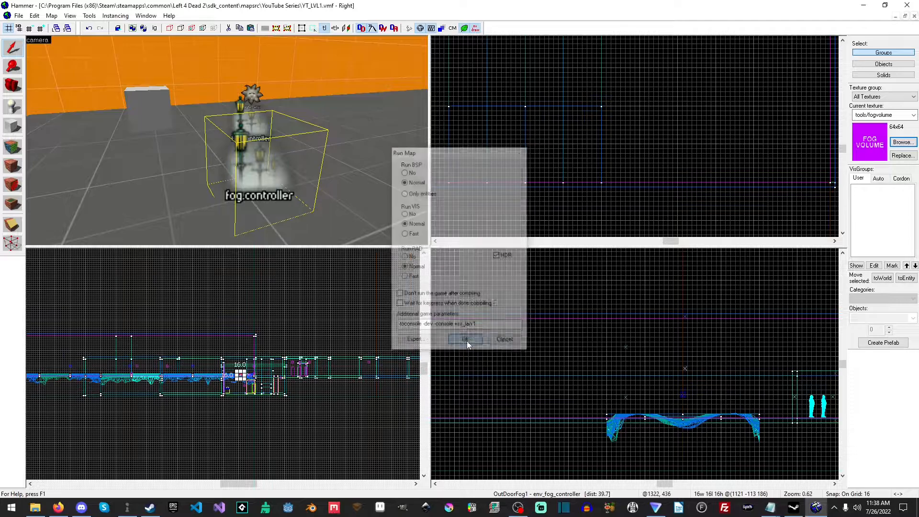
Compile and launch the map, dismiss the NAV ERRORS warning and walk around the level
{"action": "left_click", "coordinate": [464, 339]}
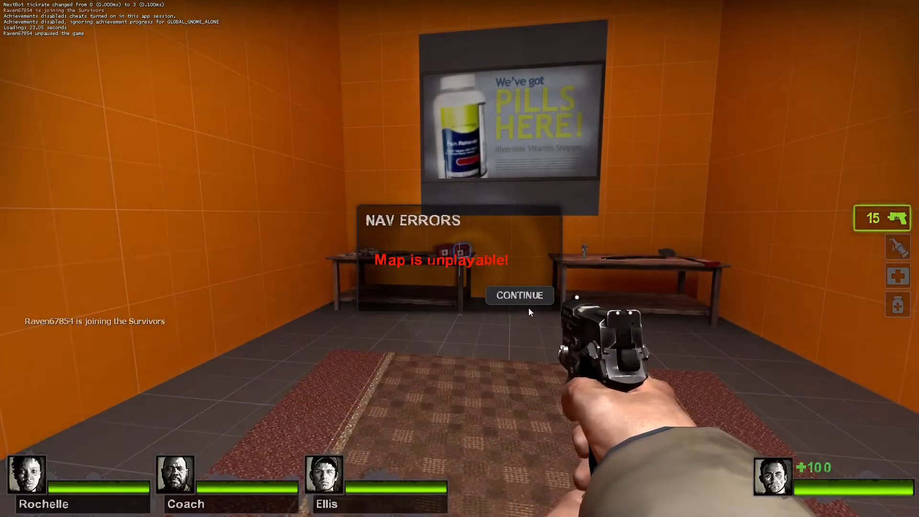
{"action": "left_click", "coordinate": [518, 295]}
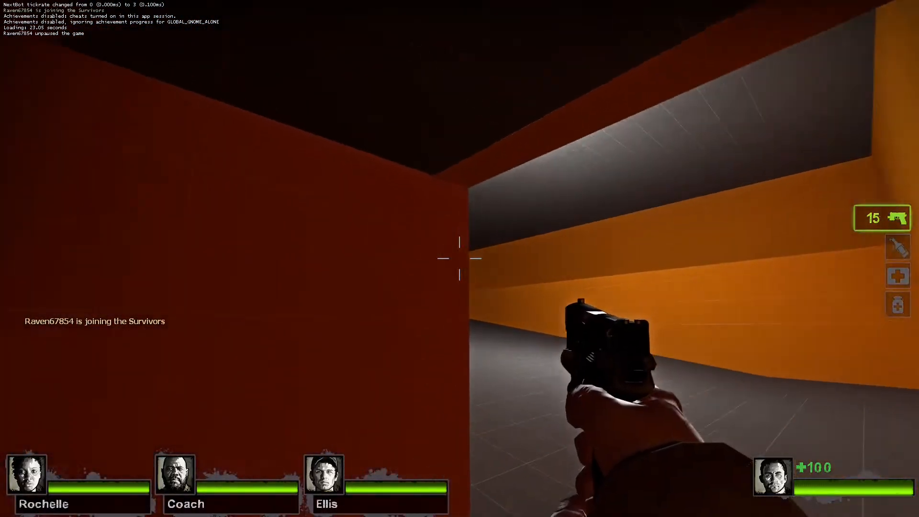
{"action": "mouse_move", "coordinate": [459, 258]}
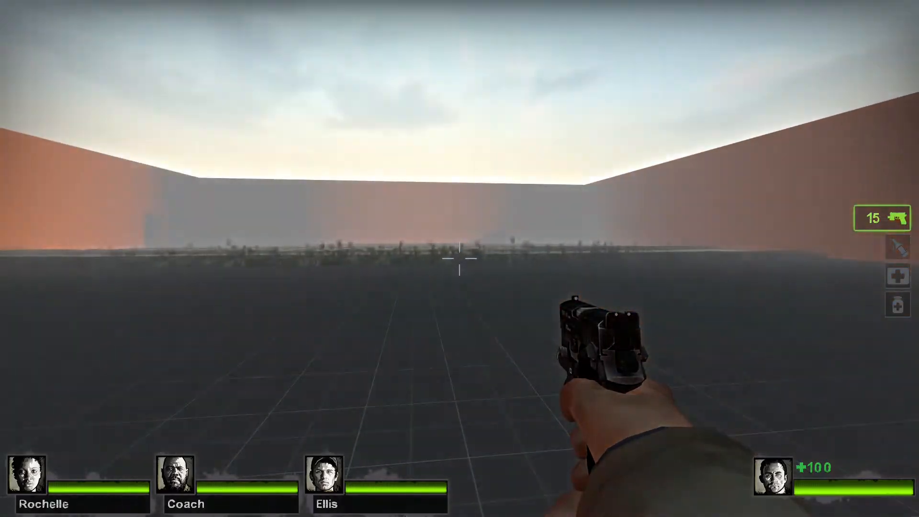
{"action": "key", "text": "w"}
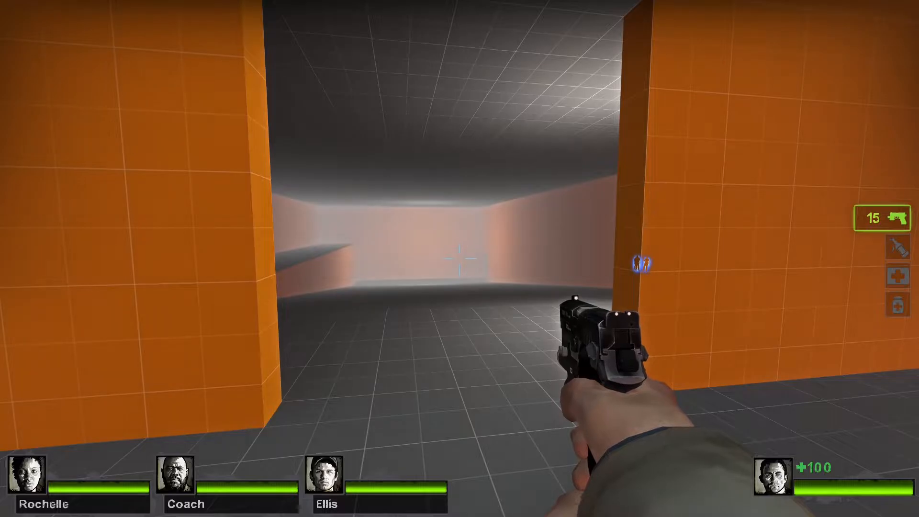
{"action": "mouse_move", "coordinate": [459, 258]}
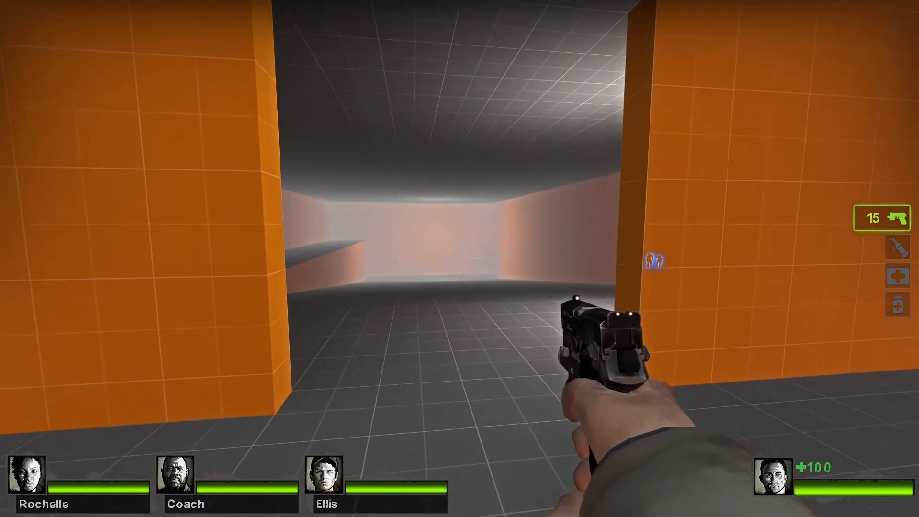
{"action": "key", "text": "w"}
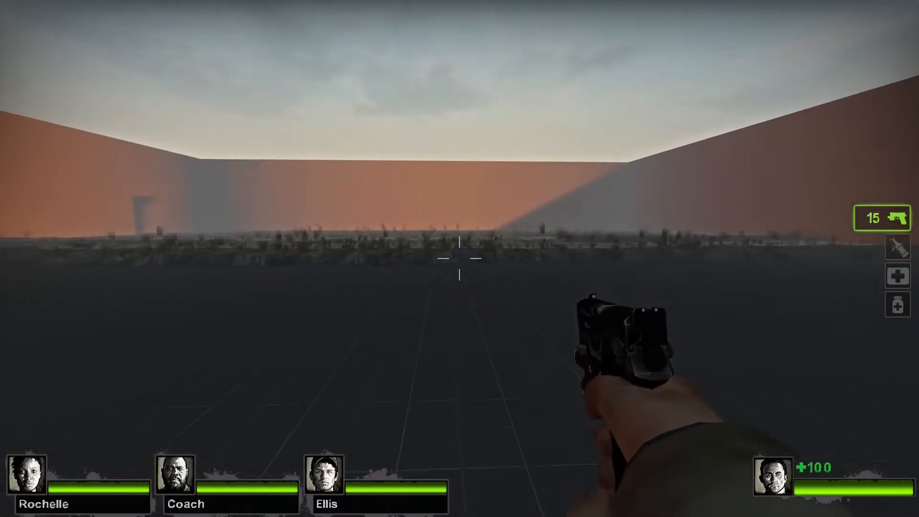
{"action": "mouse_move", "coordinate": [459, 259]}
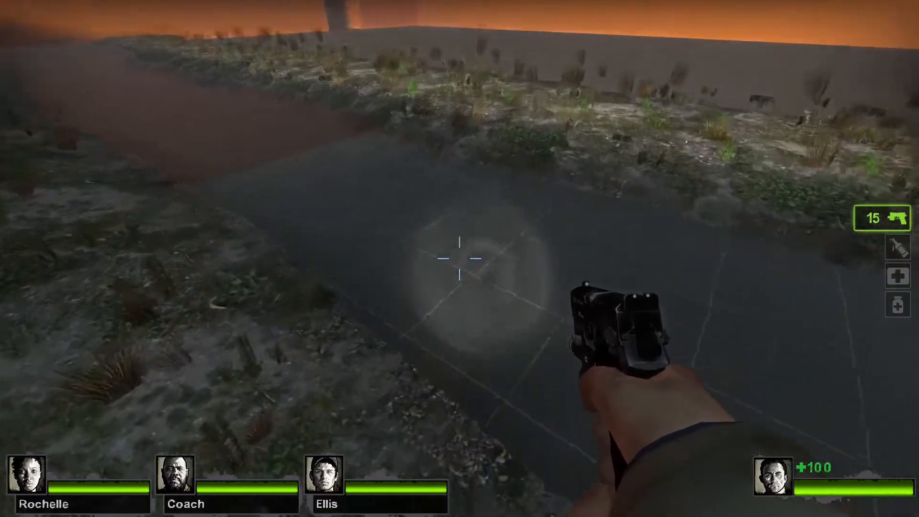
{"action": "mouse_move", "coordinate": [459, 259]}
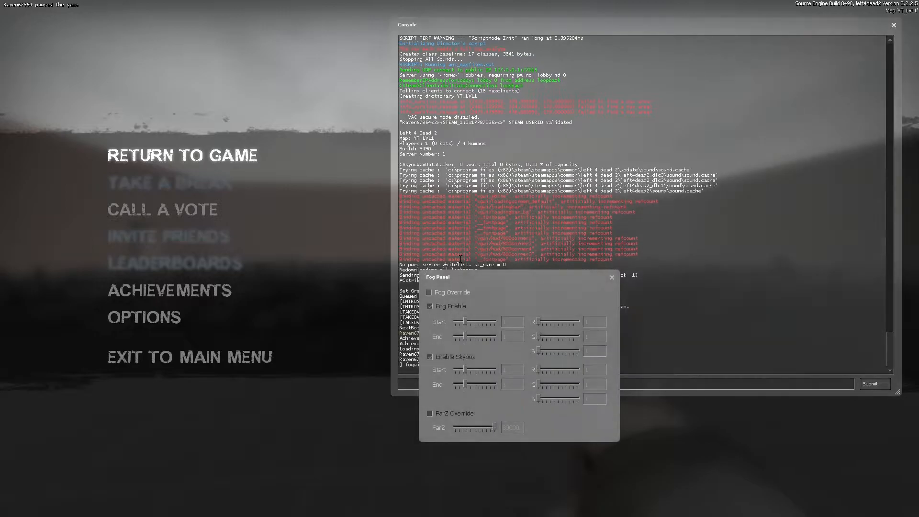
In the Fog Panel turn on Fog Override and enable the overridden world fog
{"action": "left_click", "coordinate": [181, 155]}
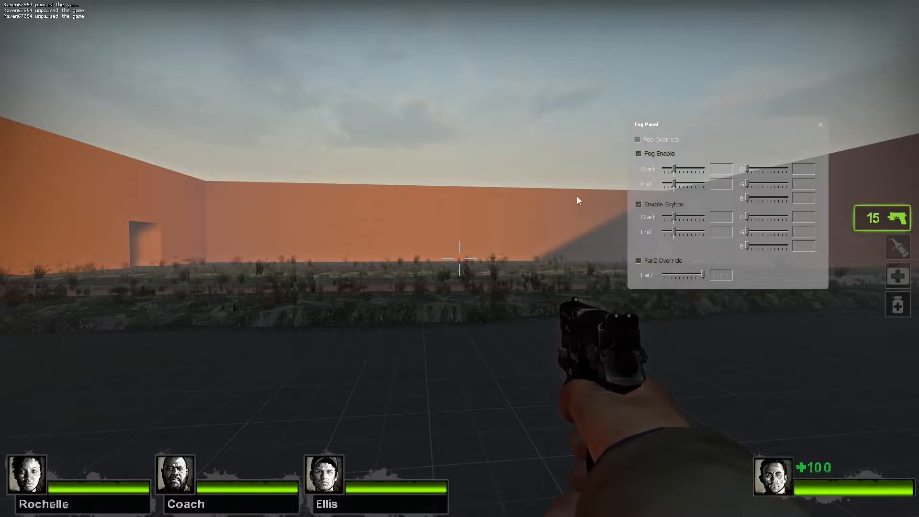
{"action": "left_click", "coordinate": [637, 139]}
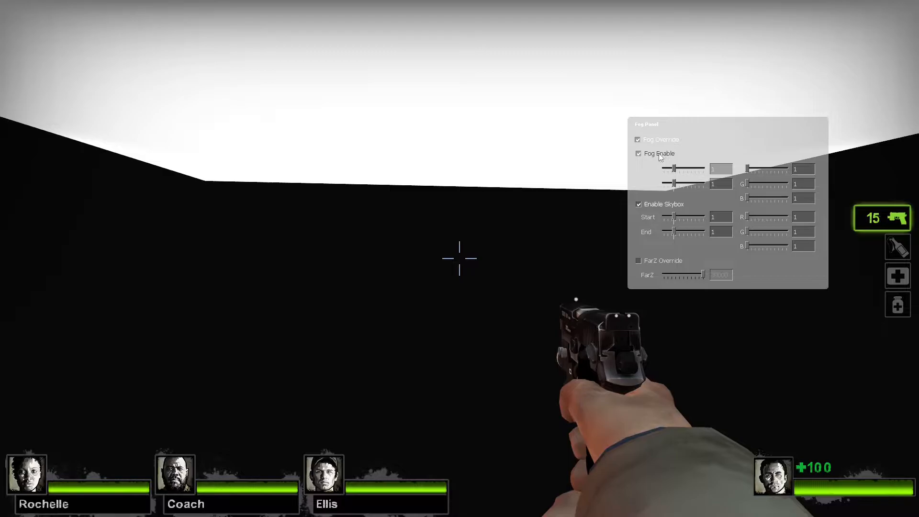
{"action": "left_click", "coordinate": [638, 153]}
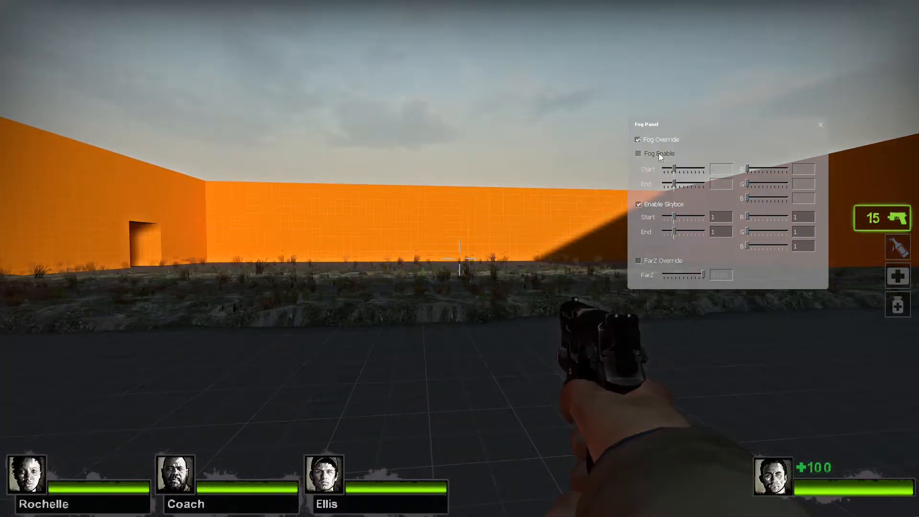
{"action": "left_click", "coordinate": [637, 153]}
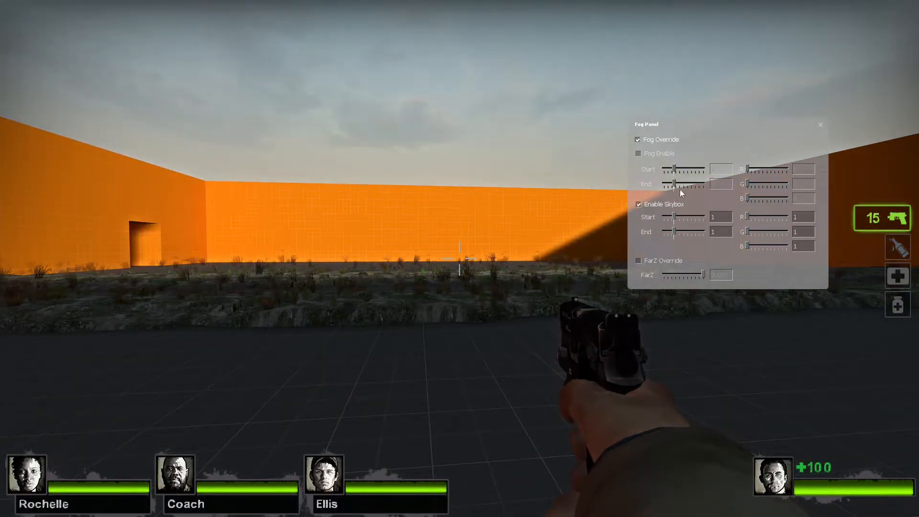
{"action": "left_click", "coordinate": [637, 153]}
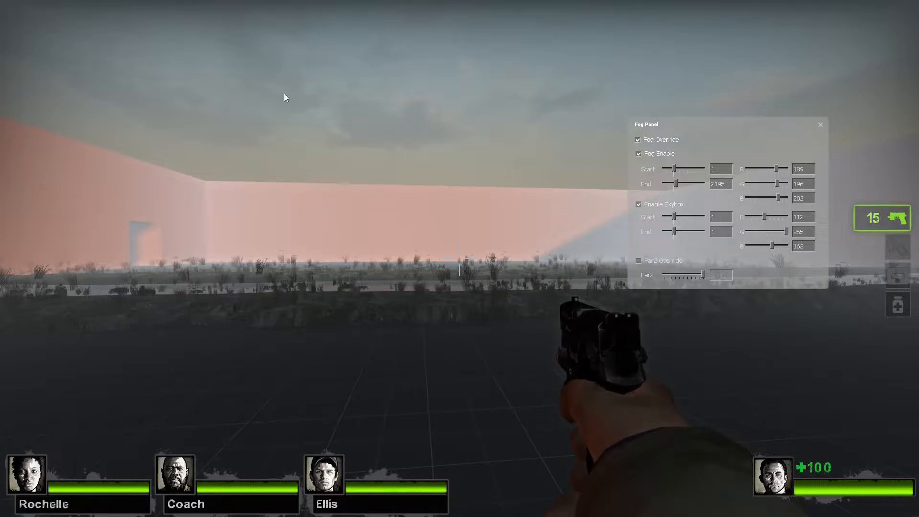
{"action": "mouse_move", "coordinate": [705, 184]}
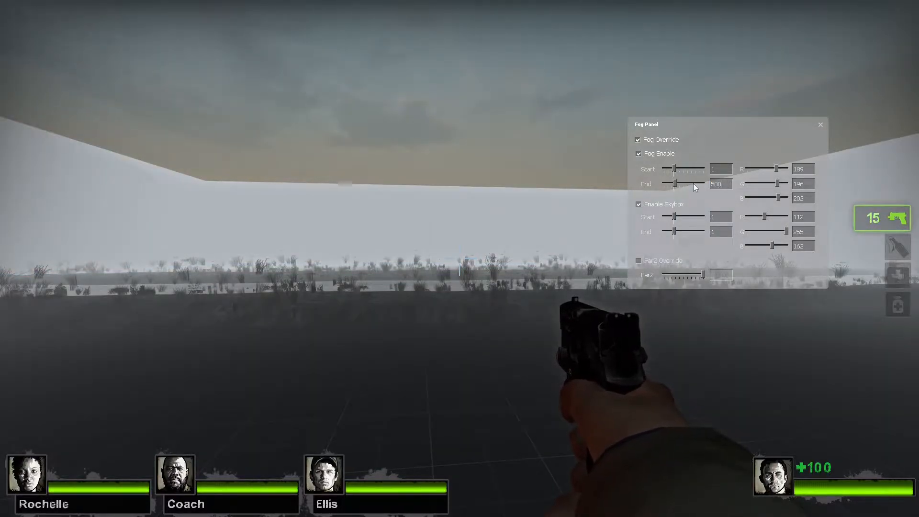
Enable FarZ Override at 366, switch off world and skybox fog, and bring up the console
{"action": "left_click", "coordinate": [638, 261]}
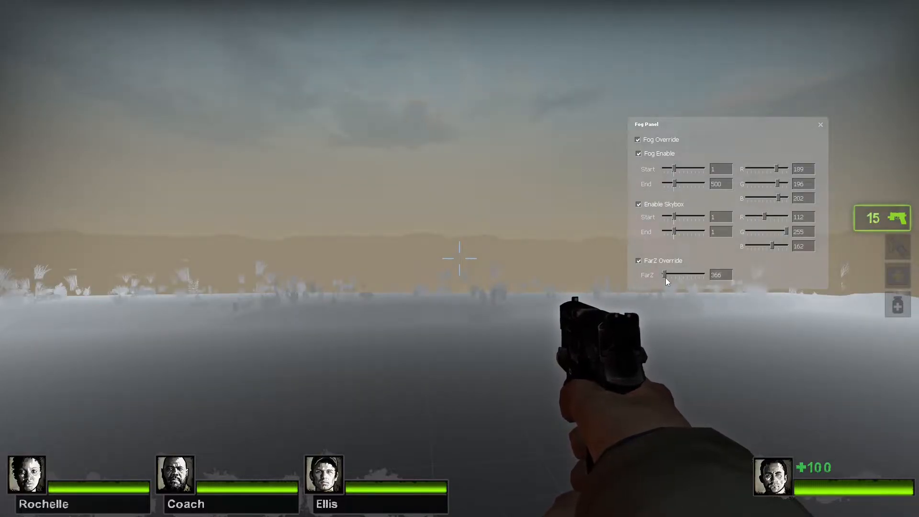
{"action": "left_click", "coordinate": [637, 154]}
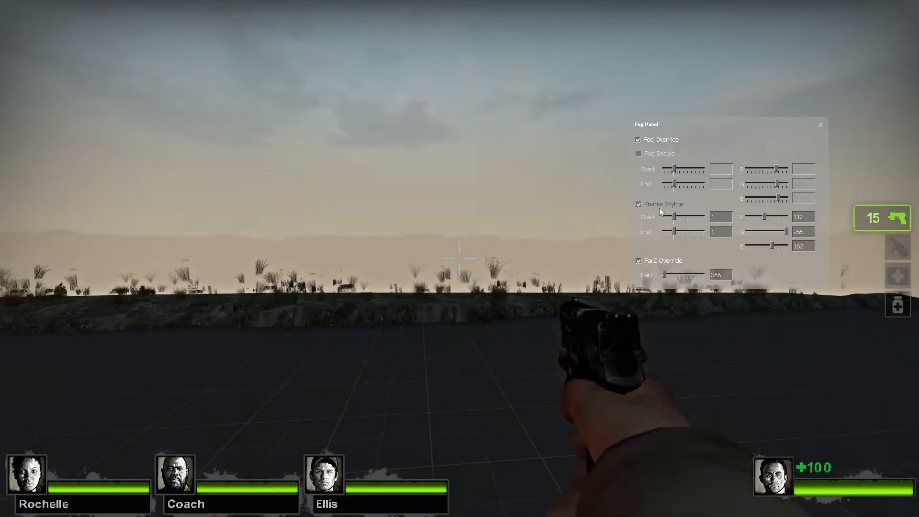
{"action": "left_click", "coordinate": [637, 204]}
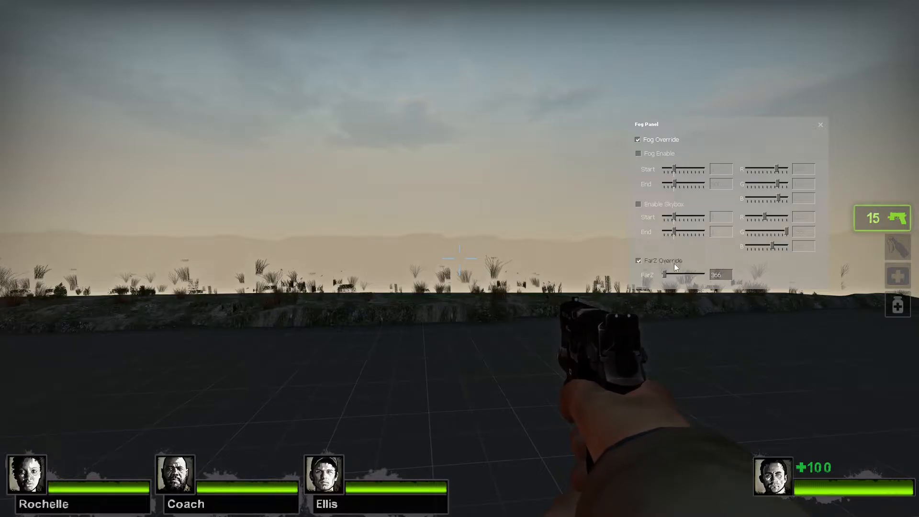
{"action": "left_click", "coordinate": [459, 259]}
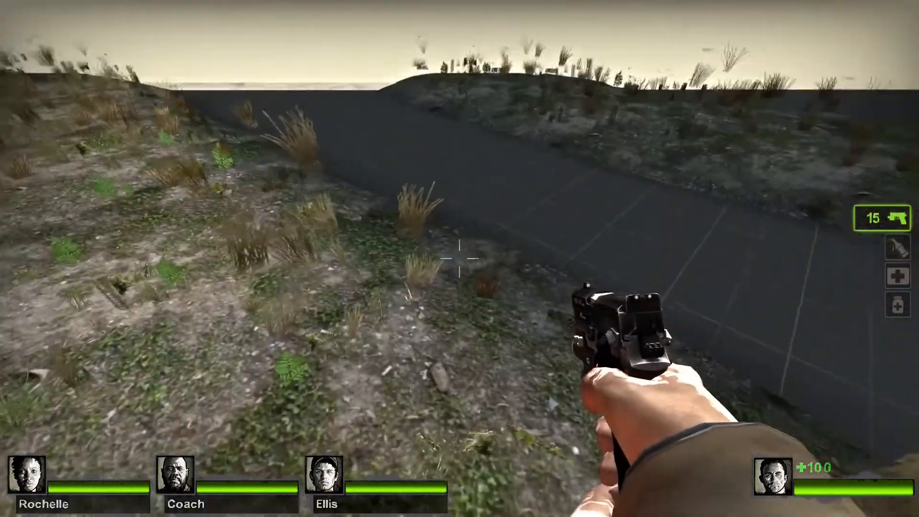
{"action": "mouse_move", "coordinate": [459, 258]}
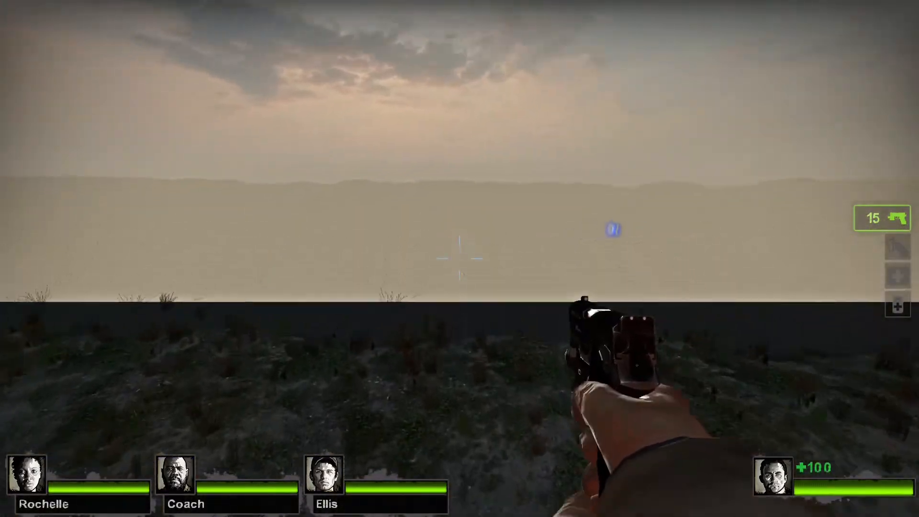
{"action": "key", "text": "Escape"}
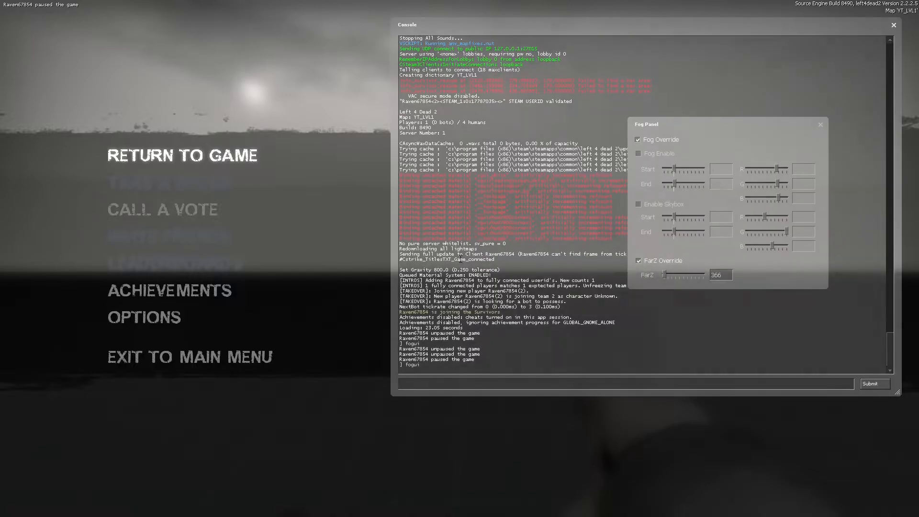
Close the console, enable skybox and world fog ending at 1200 with far clip 1500, and close the panel to walk
{"action": "left_click", "coordinate": [182, 155]}
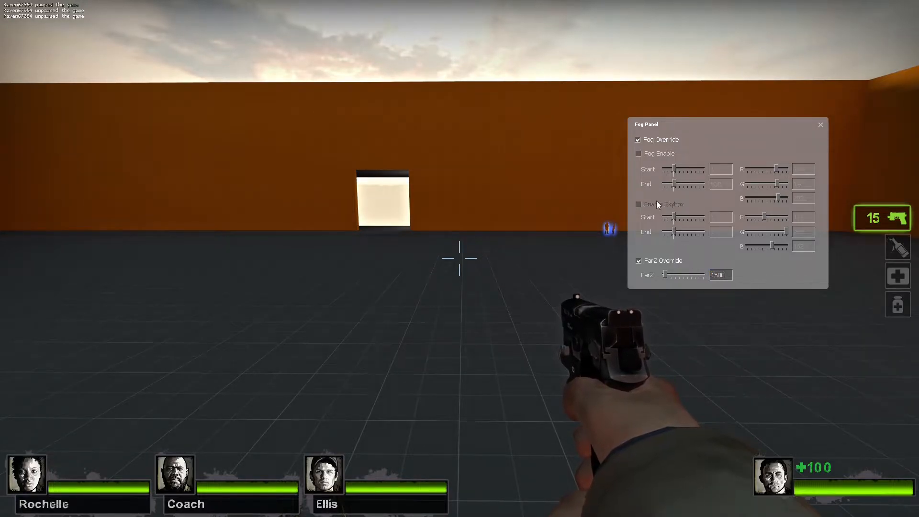
{"action": "left_click", "coordinate": [637, 204]}
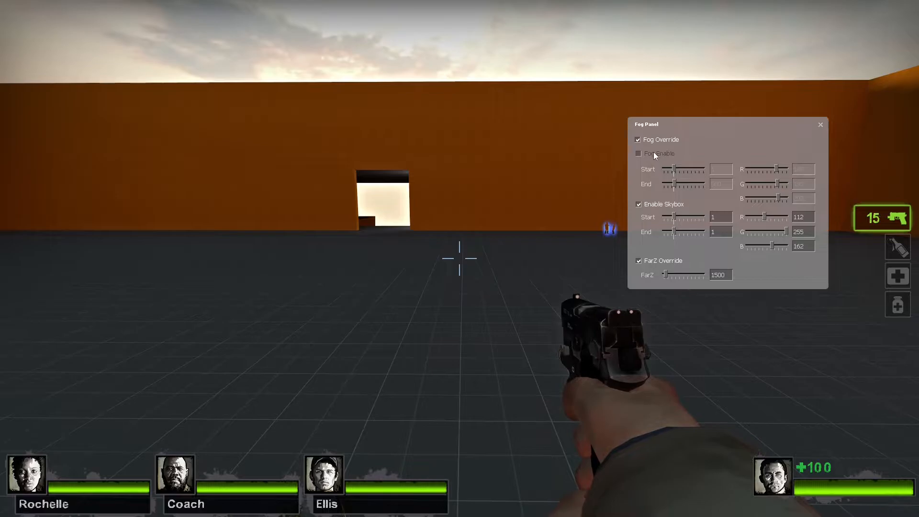
{"action": "left_click", "coordinate": [638, 153]}
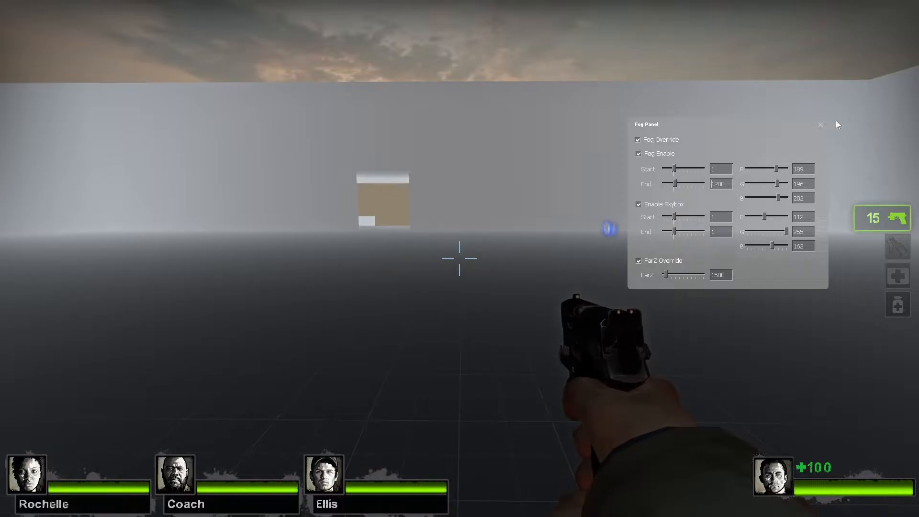
{"action": "left_click", "coordinate": [820, 125]}
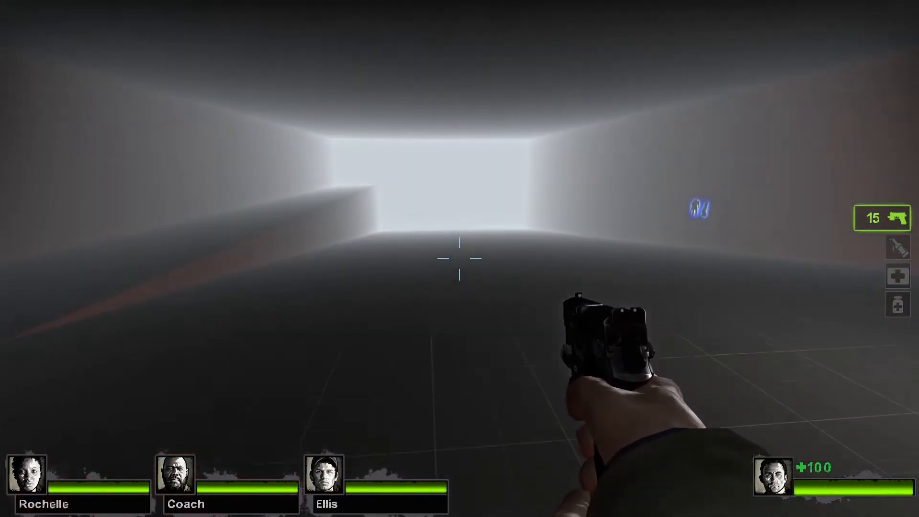
Reopen the Fog Panel, toggle Fog Override off and back on, then close the panel
{"action": "key", "text": "Escape"}
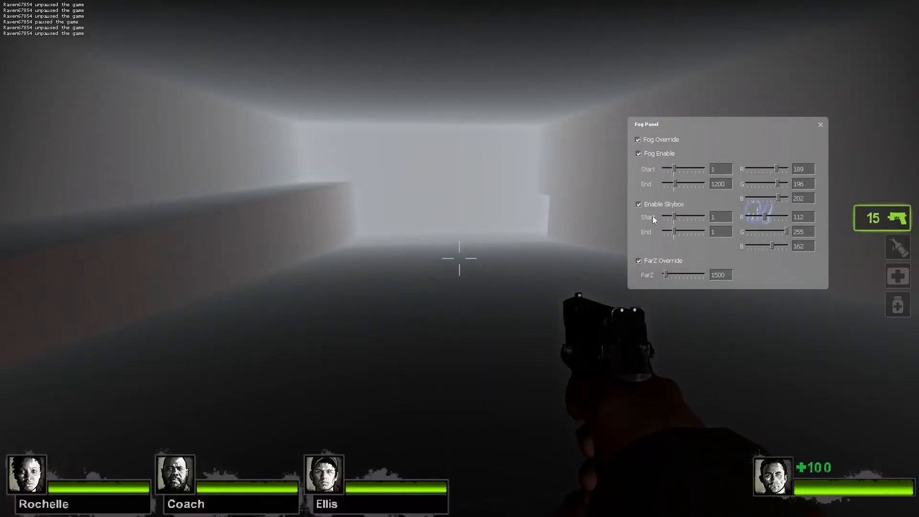
{"action": "left_click", "coordinate": [638, 140]}
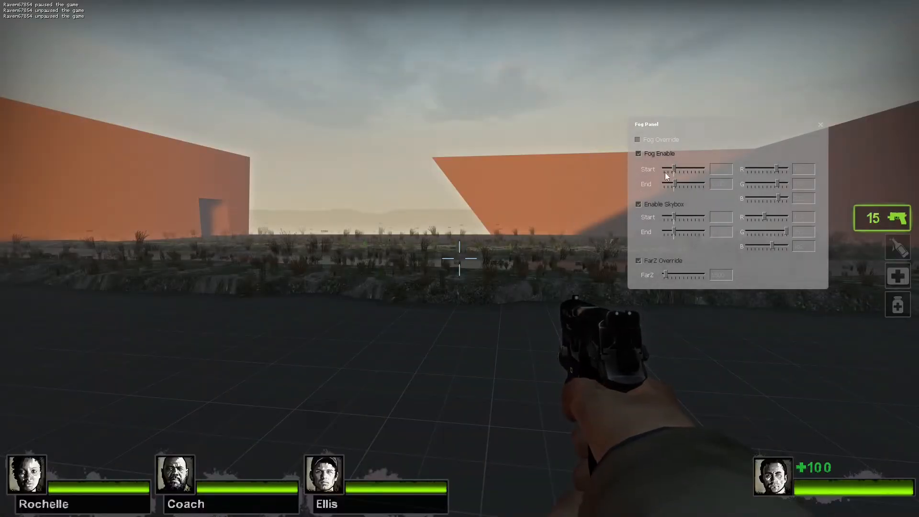
{"action": "left_click", "coordinate": [637, 139]}
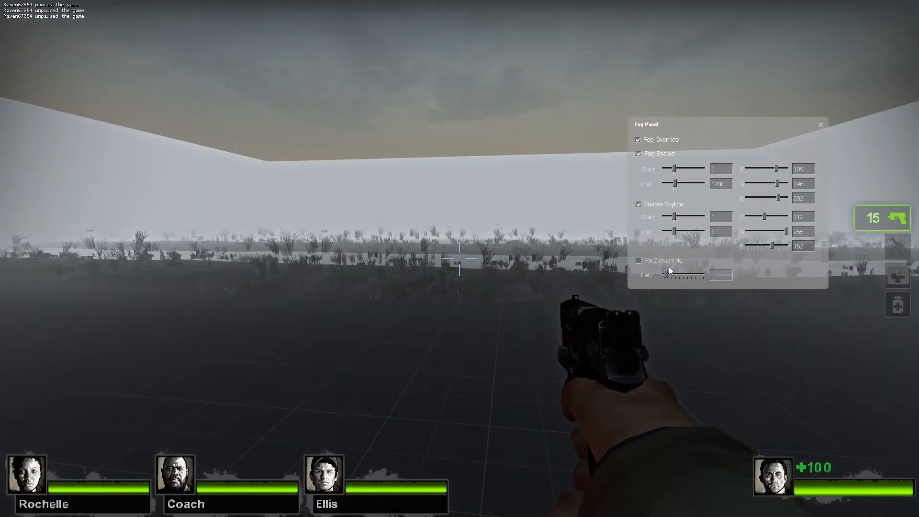
{"action": "left_click", "coordinate": [820, 124]}
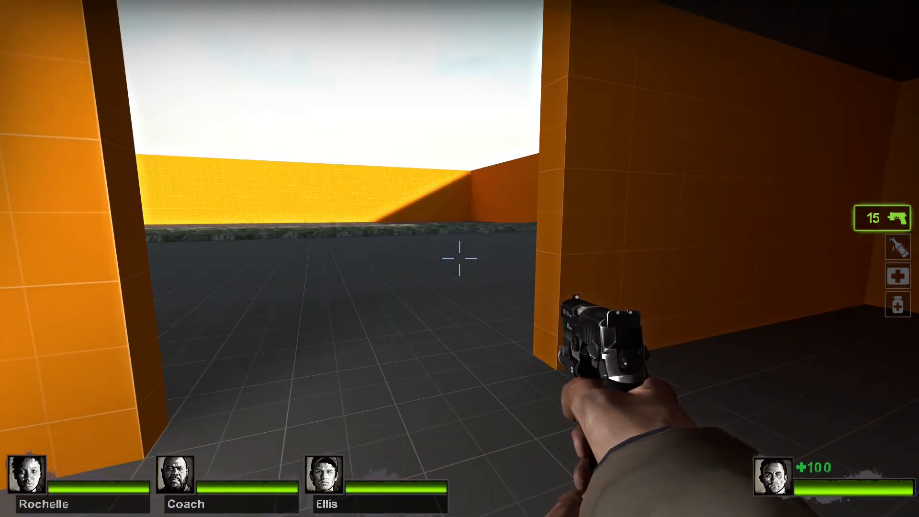
{"action": "mouse_move", "coordinate": [459, 258]}
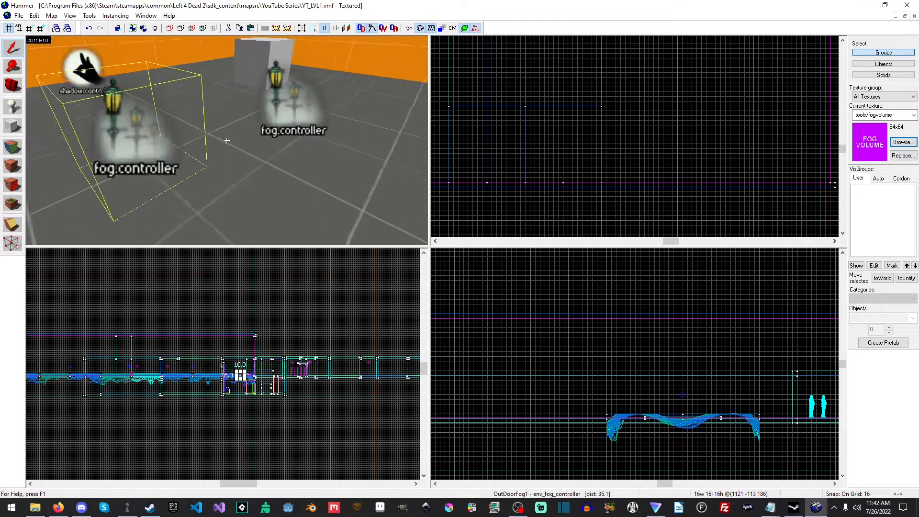
Inspect the unnamed env_fog_controller's properties, cancel, then bring up OutDoorFog1's properties (fog enabled, start 20, end 2000)
{"action": "double_click", "coordinate": [261, 117]}
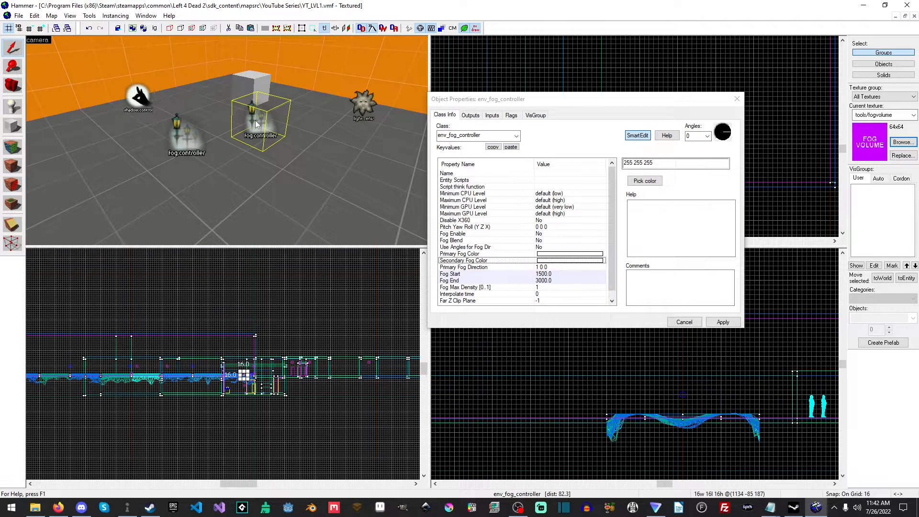
{"action": "mouse_move", "coordinate": [337, 170]}
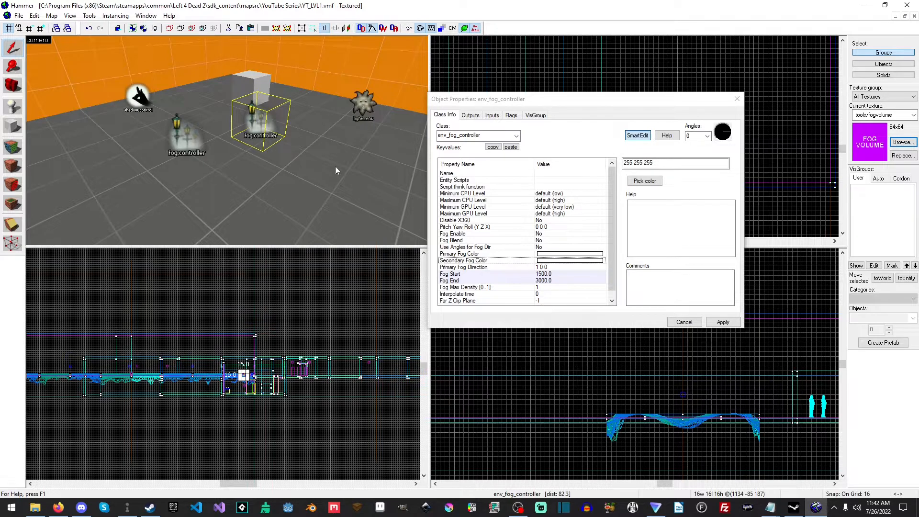
{"action": "scroll", "scroll_direction": "down", "scroll_amount": 3}
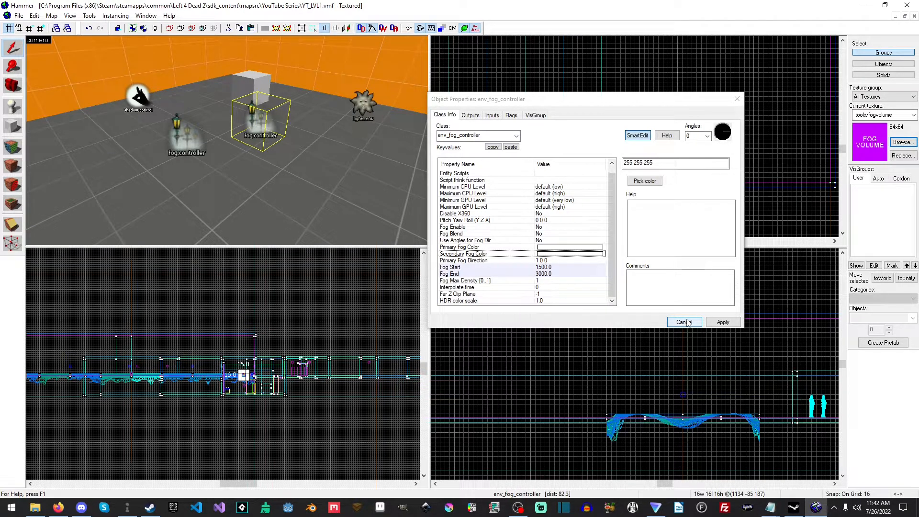
{"action": "left_click", "coordinate": [681, 322]}
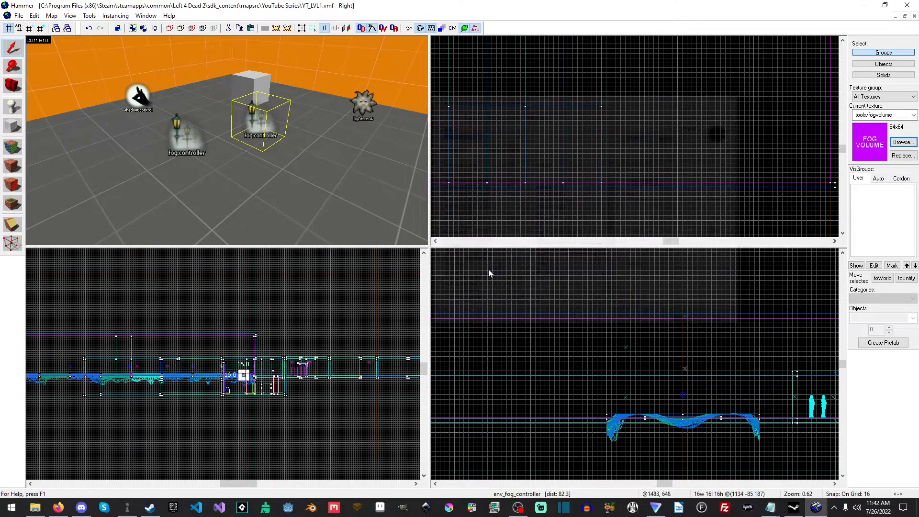
{"action": "double_click", "coordinate": [185, 135]}
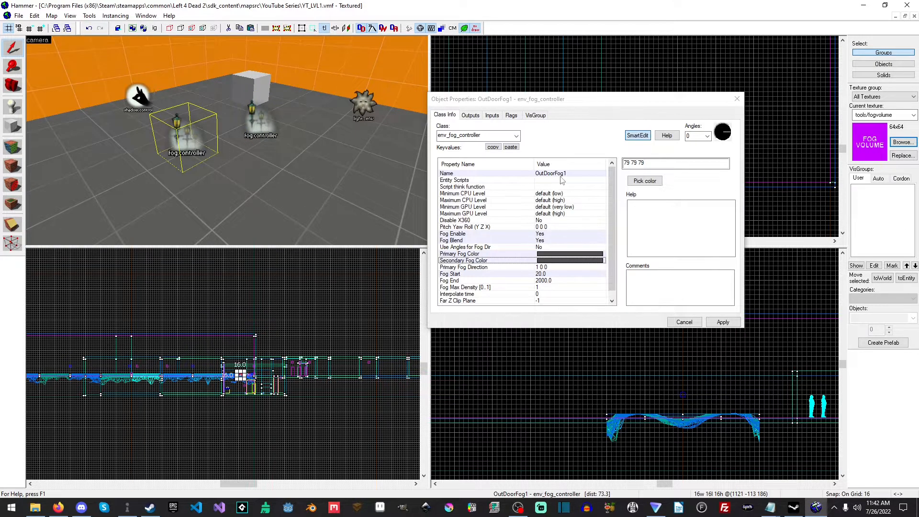
{"action": "mouse_move", "coordinate": [576, 177]}
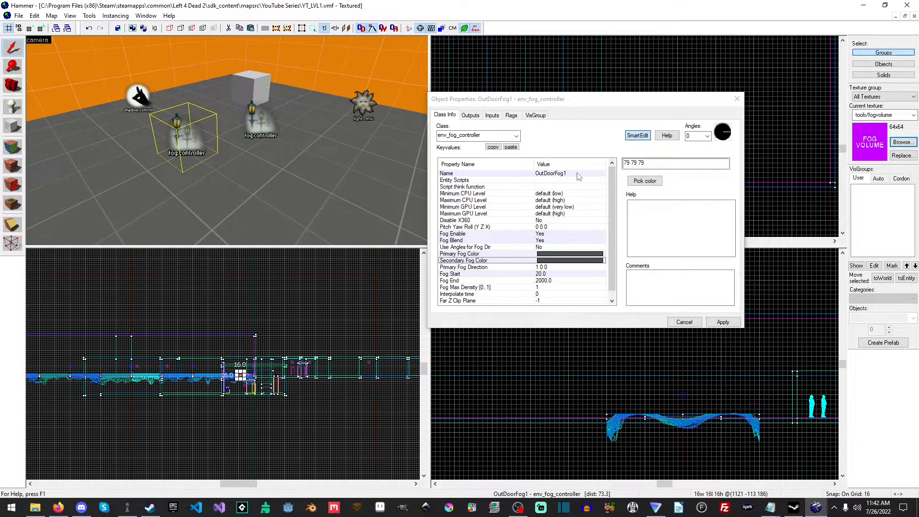